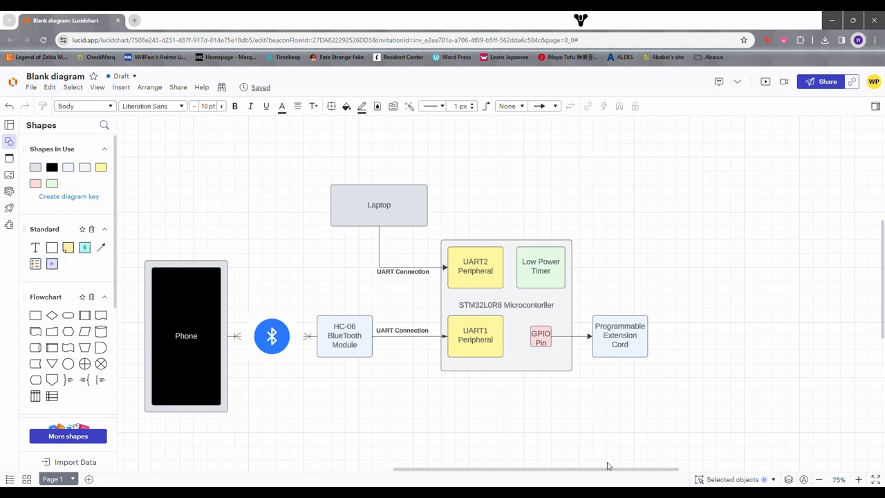
# Step: Walk through the block diagram: Phone, STM32L0R8 microcontroller, Low Power Timer and Programmable Extension Cord
pyautogui.click(186, 336)
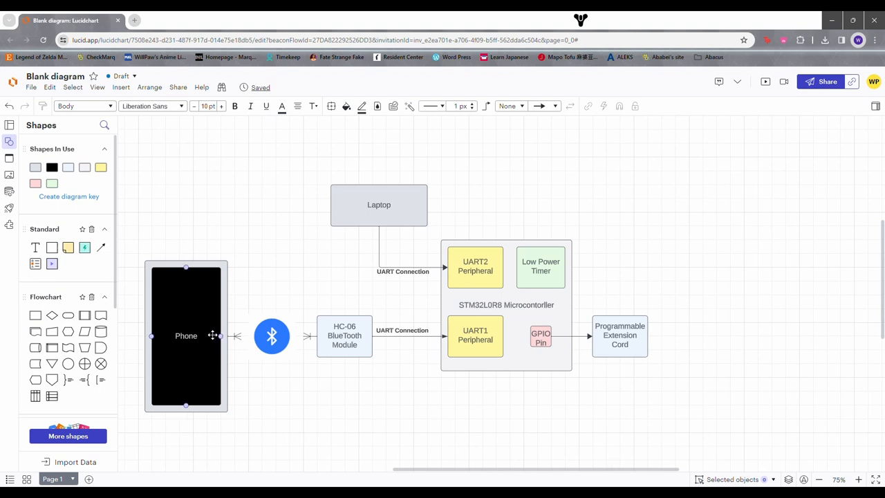
pyautogui.moveTo(166, 382)
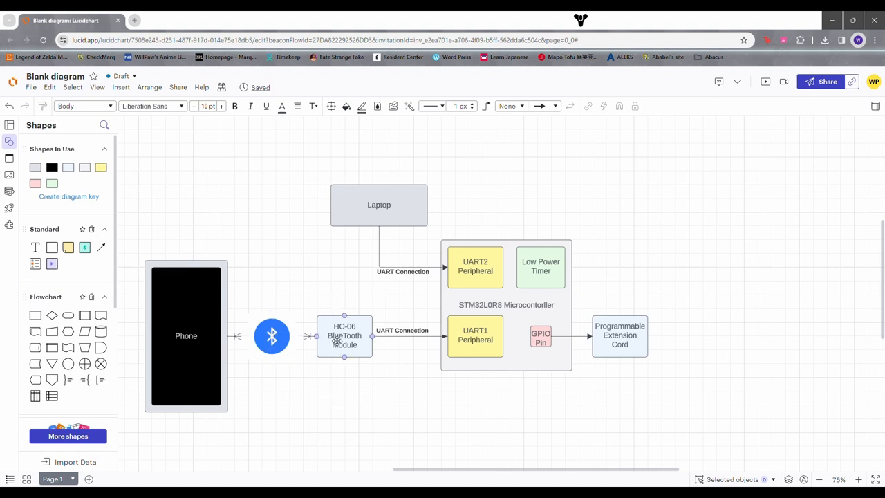
pyautogui.click(475, 266)
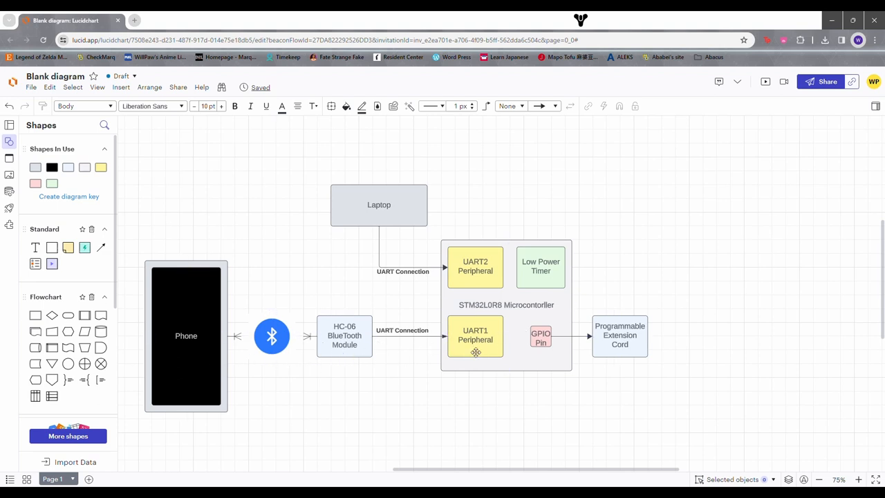
pyautogui.click(505, 304)
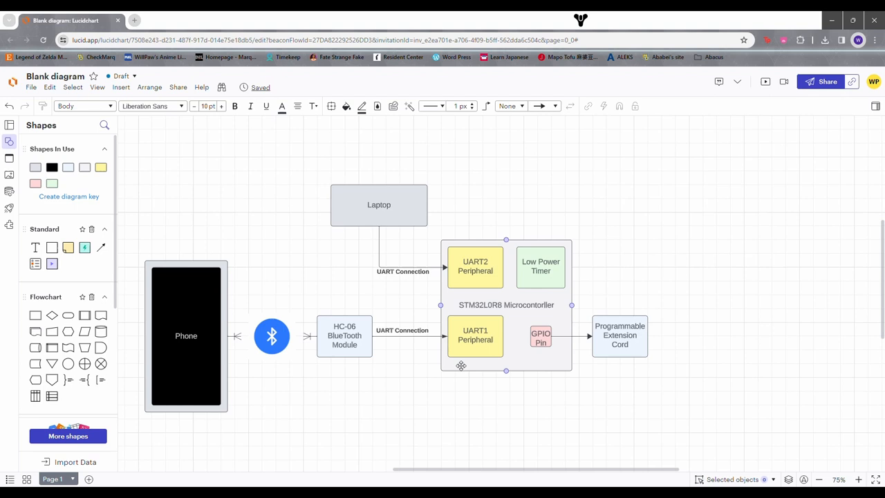
pyautogui.click(541, 266)
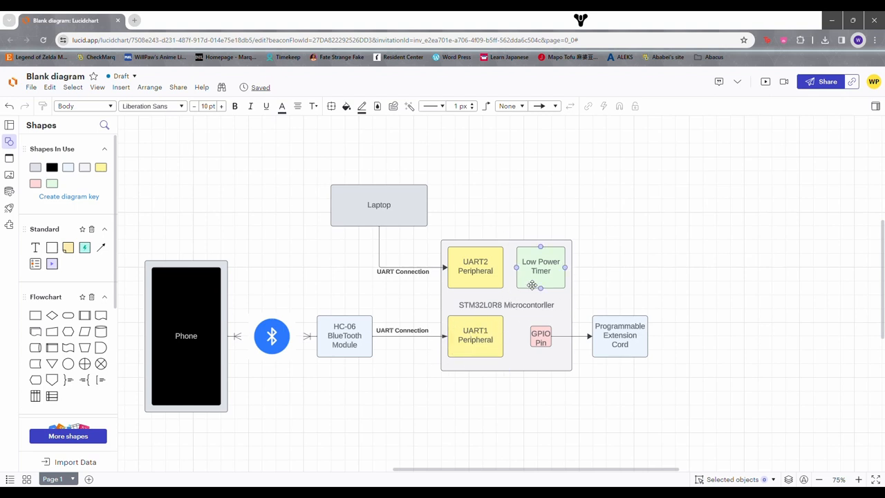
pyautogui.moveTo(548, 260)
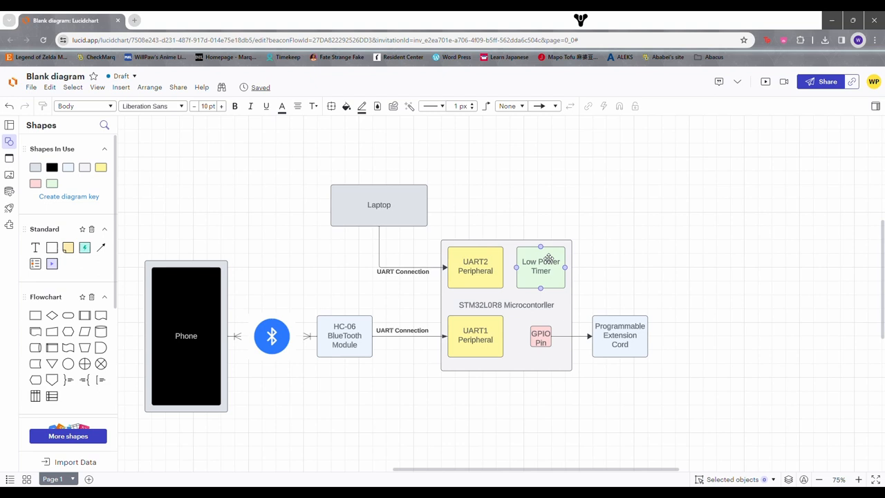
pyautogui.click(475, 335)
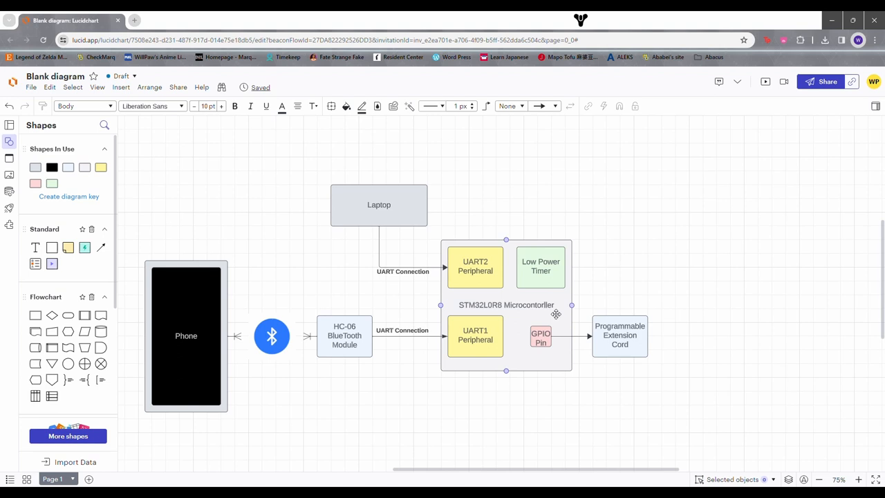
pyautogui.click(540, 266)
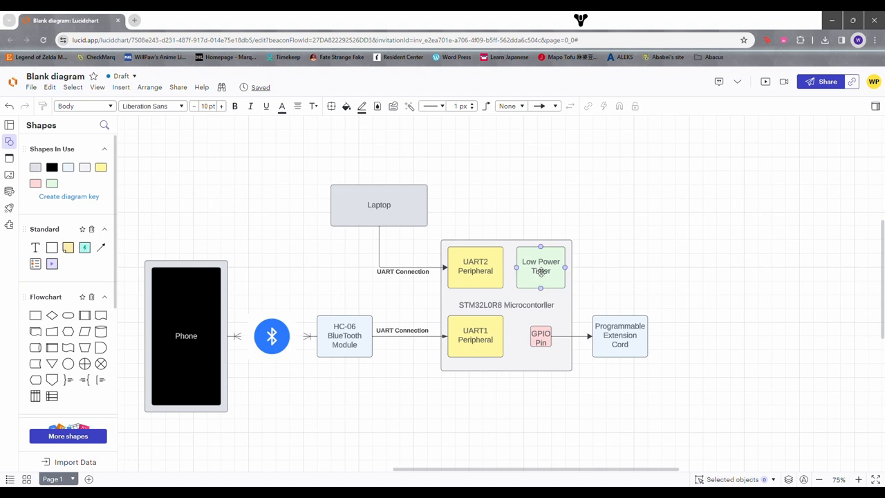
pyautogui.click(540, 336)
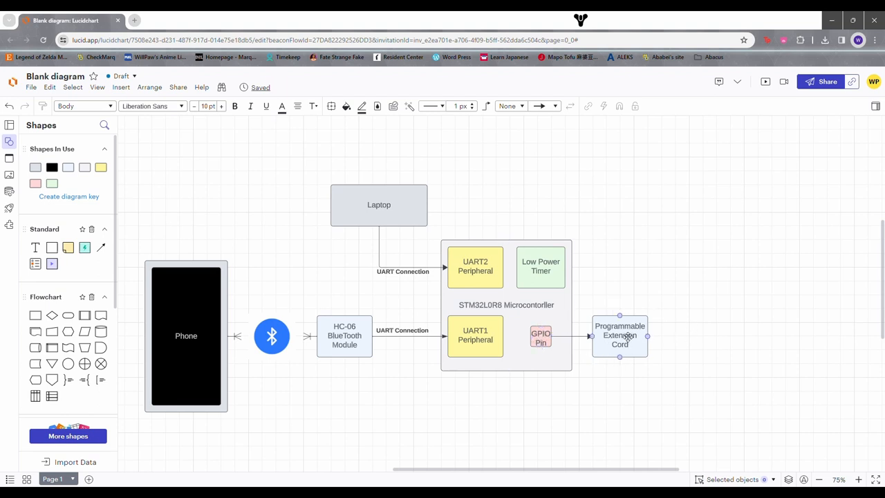
# Step: Point out the UART2 peripheral, Laptop and microcontroller blocks of the diagram
pyautogui.click(475, 266)
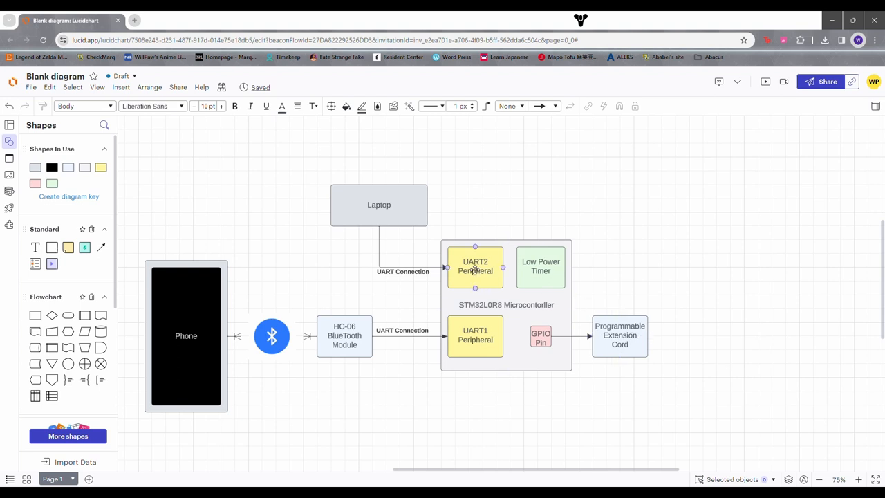
pyautogui.click(378, 205)
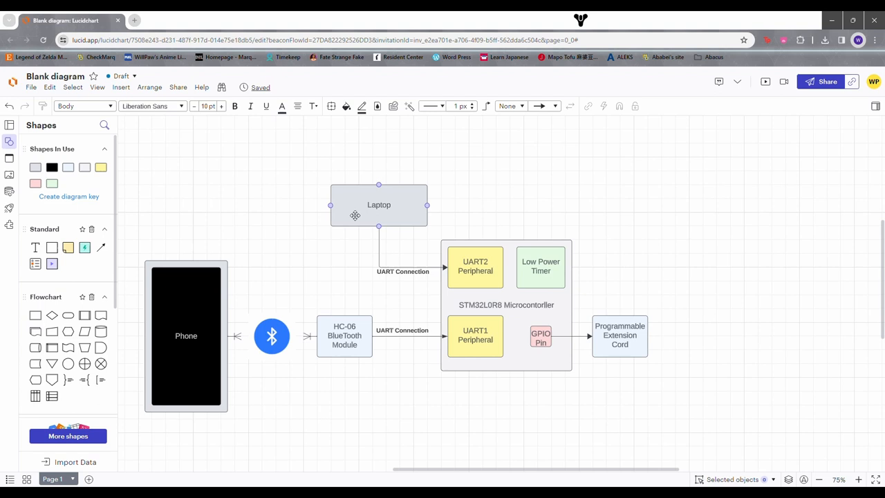
pyautogui.click(506, 305)
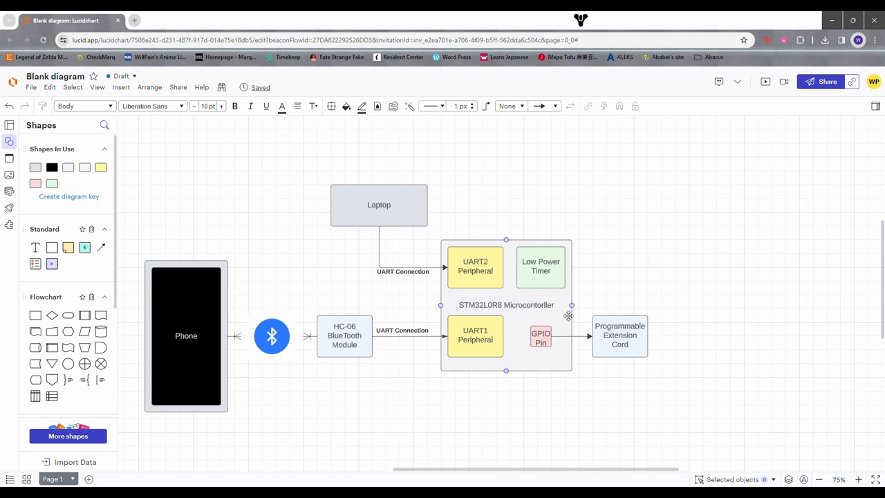
pyautogui.moveTo(541, 315)
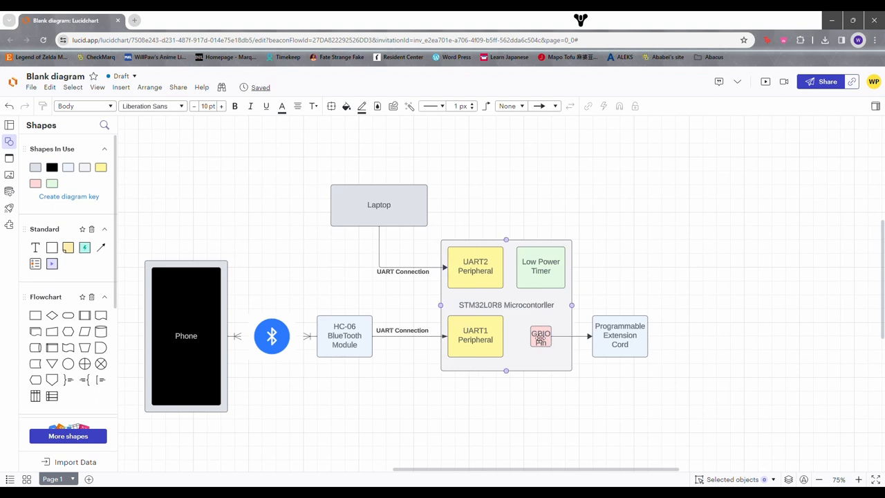
pyautogui.click(540, 266)
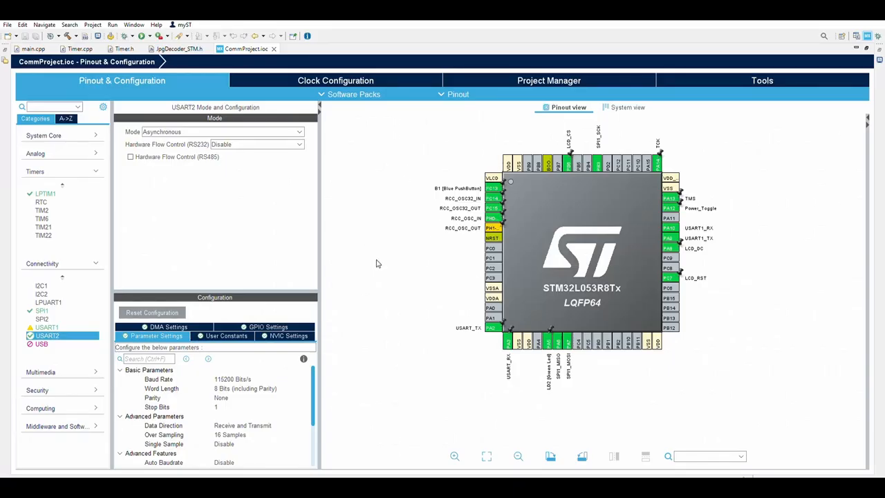
pyautogui.moveTo(444, 227)
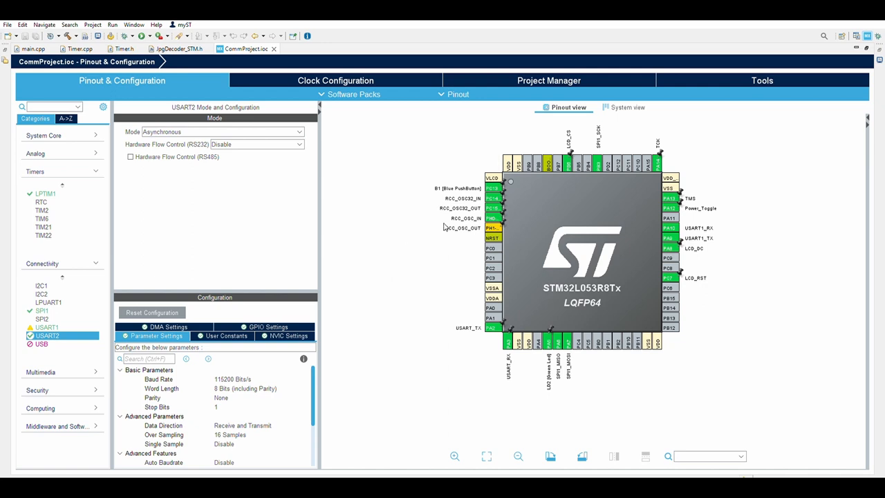
pyautogui.moveTo(582, 398)
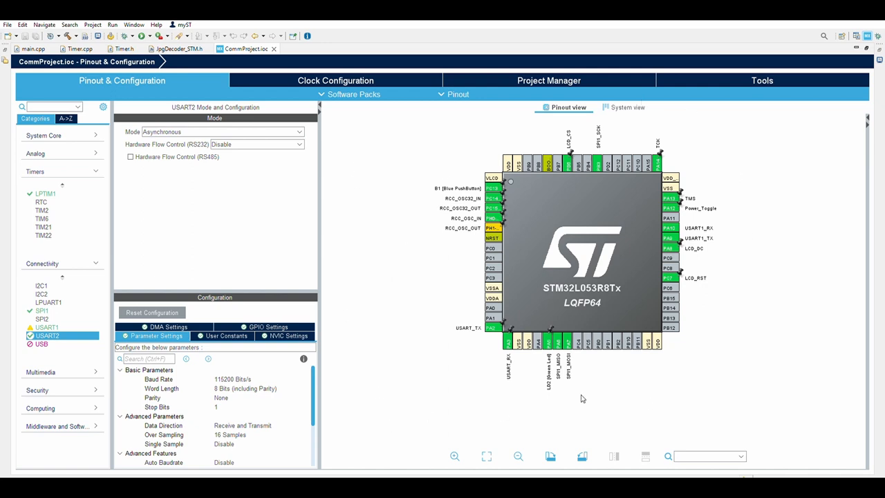
pyautogui.moveTo(589, 365)
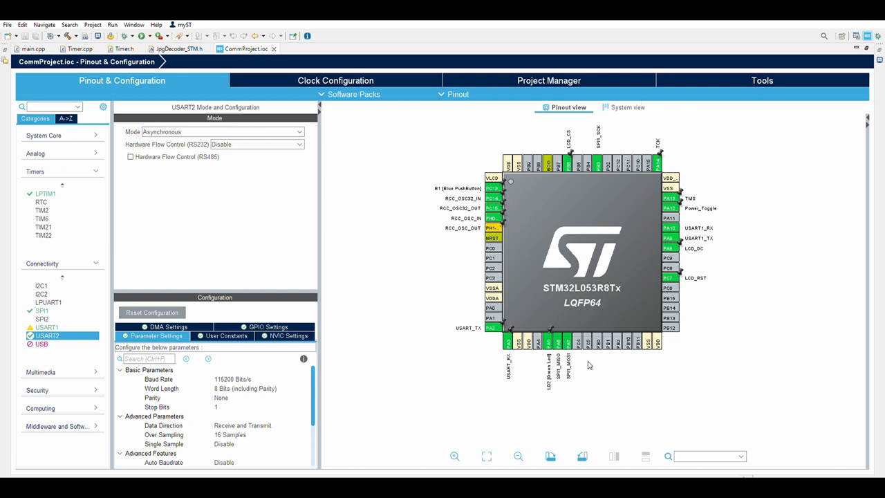
pyautogui.moveTo(626, 392)
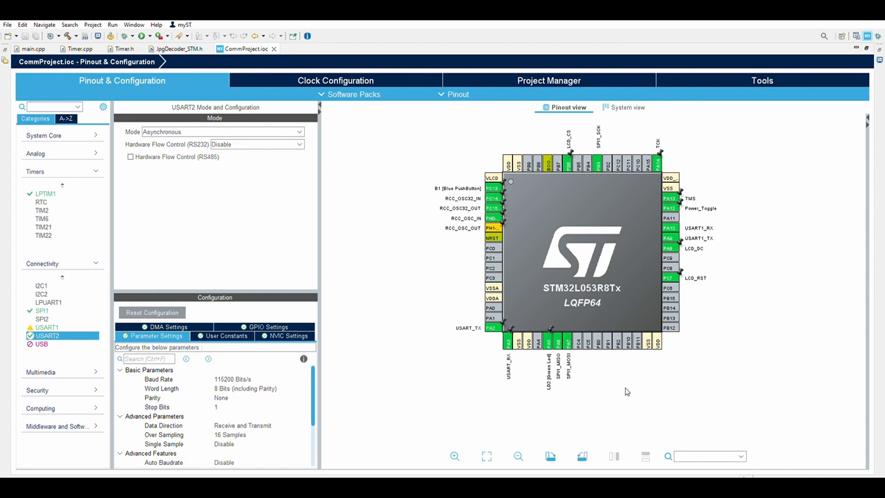
pyautogui.moveTo(708, 286)
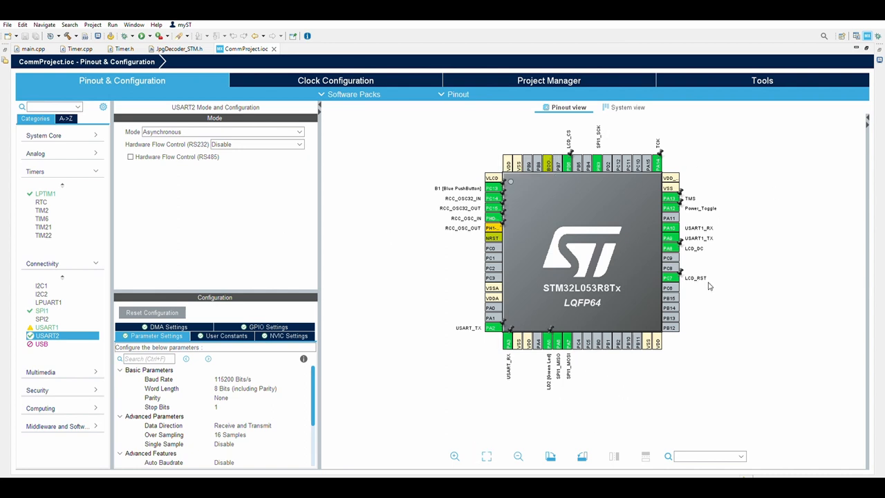
pyautogui.moveTo(557, 329)
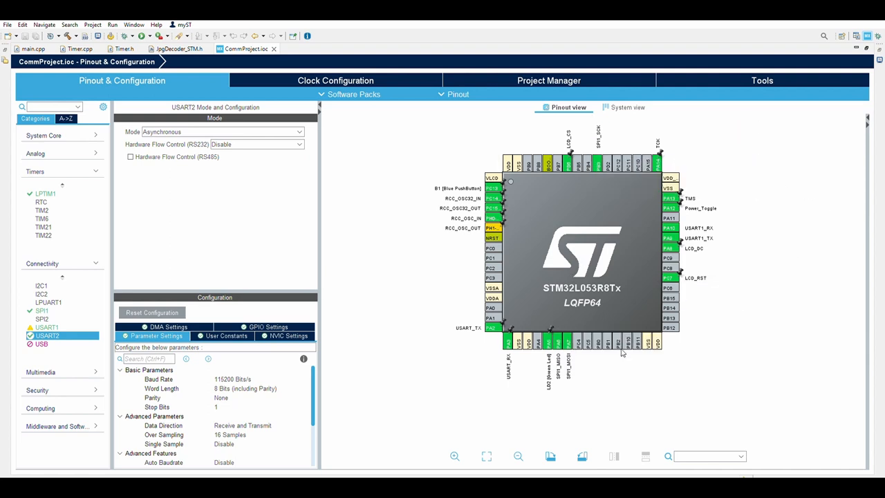
pyautogui.moveTo(559, 238)
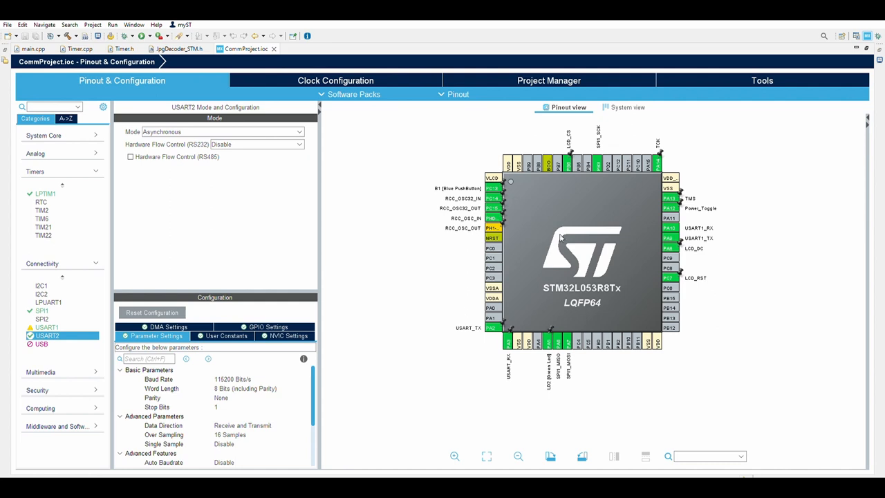
pyautogui.moveTo(731, 363)
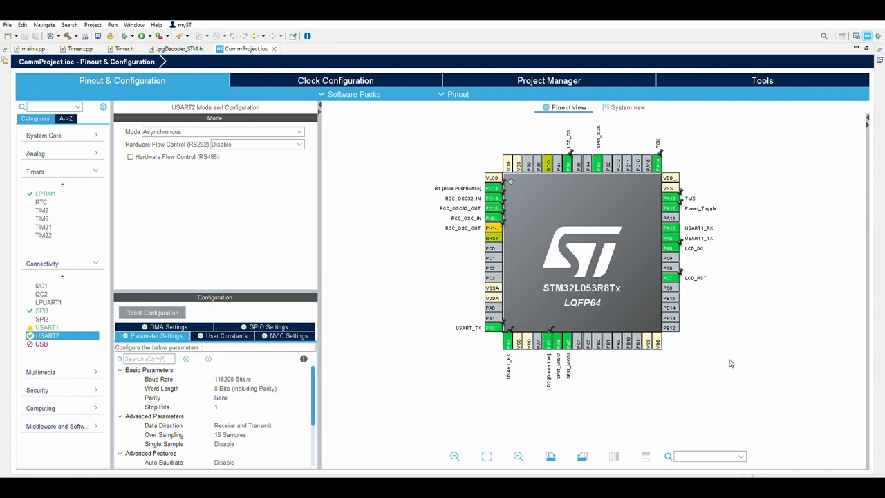
pyautogui.moveTo(505, 402)
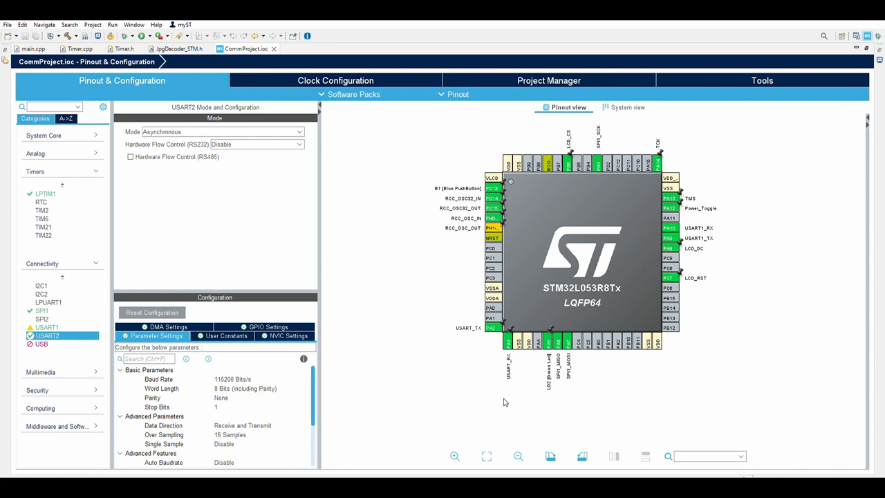
pyautogui.moveTo(494, 334)
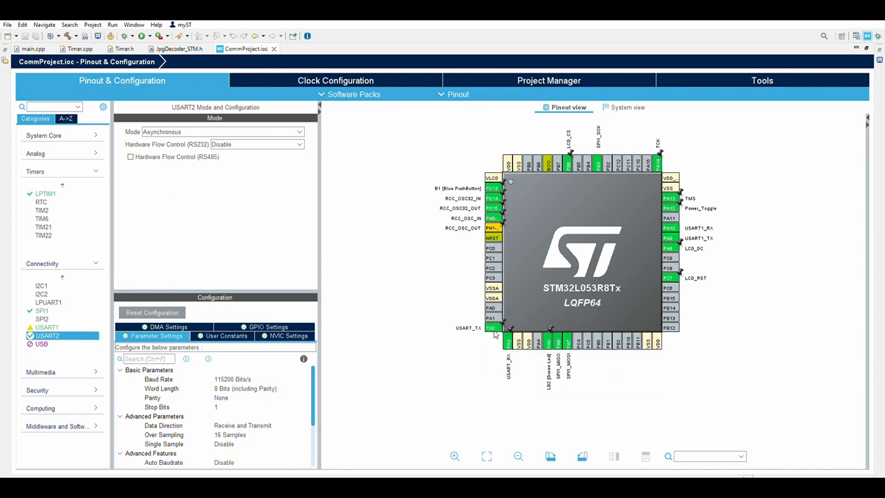
pyautogui.click(491, 327)
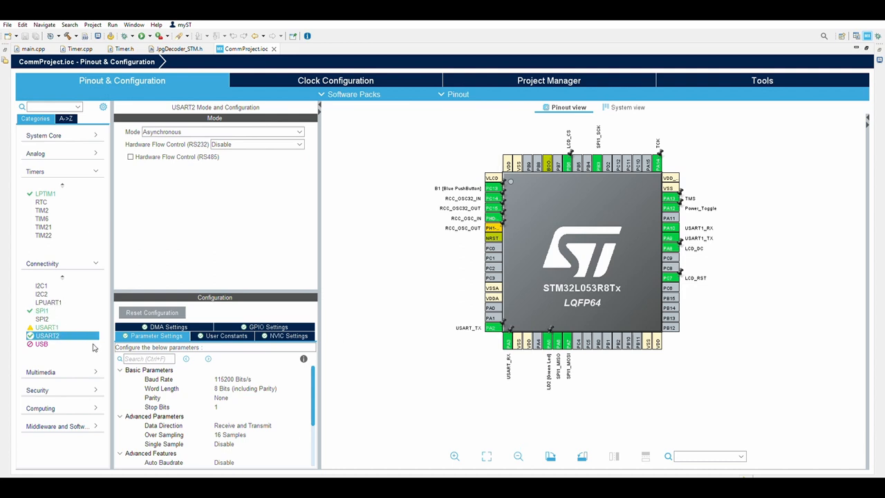
pyautogui.moveTo(224, 375)
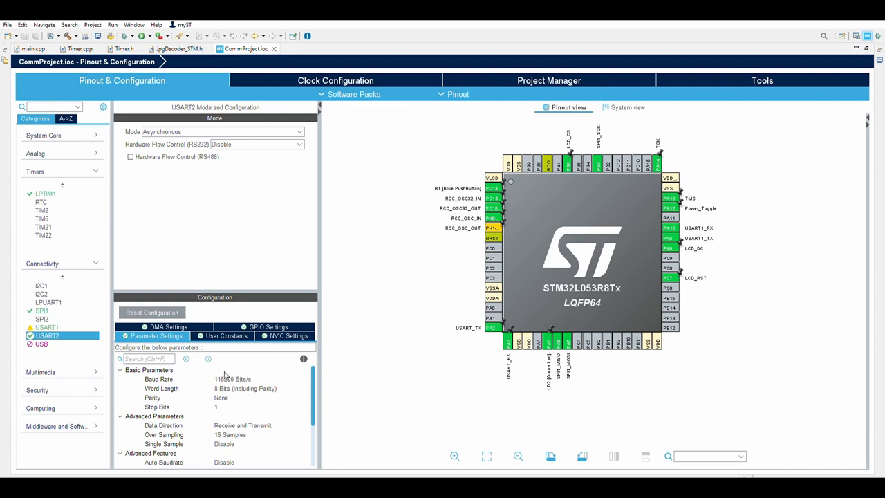
pyautogui.moveTo(296, 377)
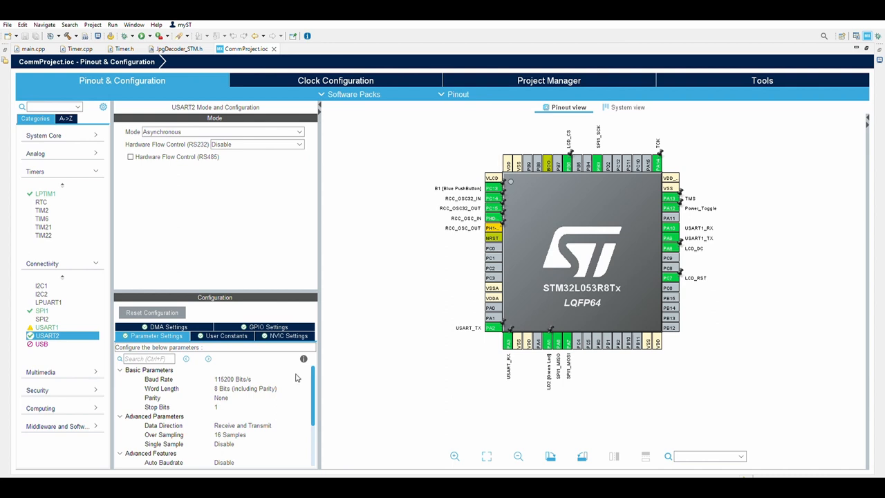
pyautogui.moveTo(470, 364)
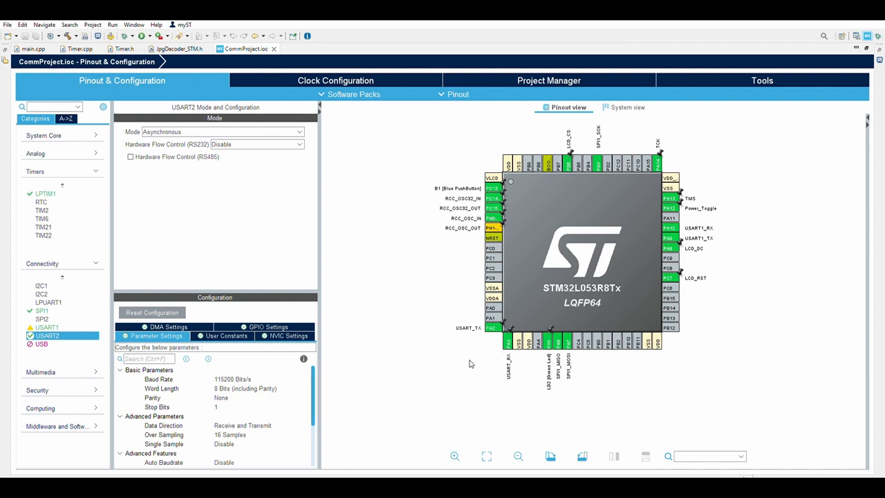
# Step: Show pin PA10's functions and bring up USART1's configuration with its NVIC interrupt settings
pyautogui.click(669, 228)
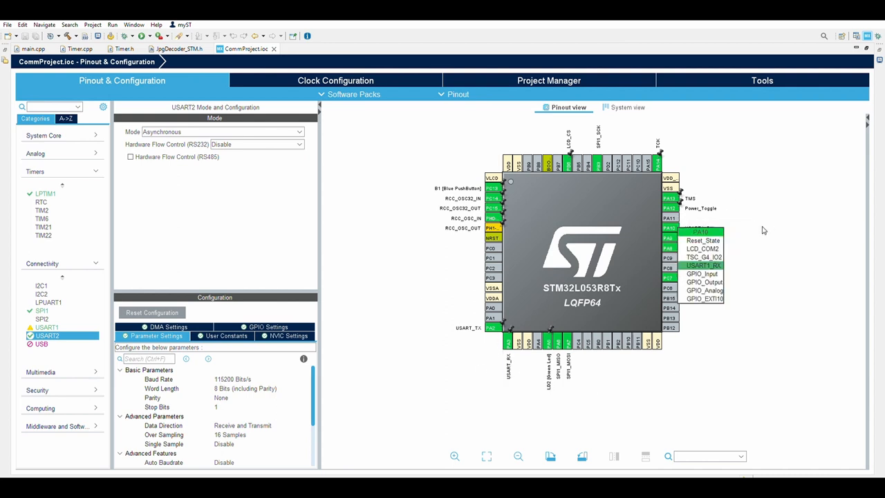
pyautogui.click(46, 327)
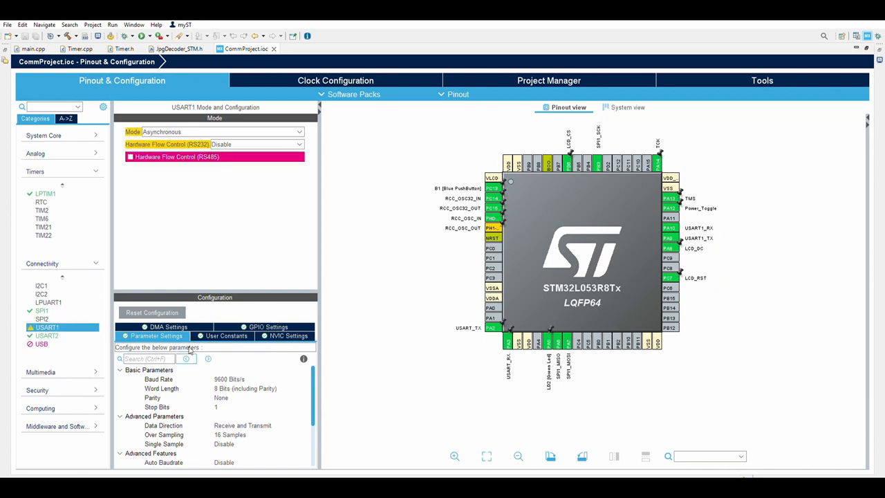
pyautogui.moveTo(250, 392)
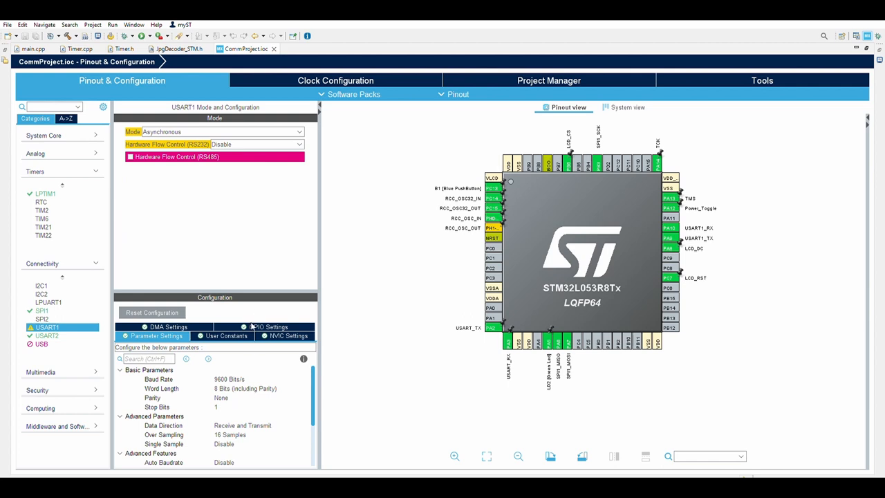
pyautogui.click(284, 336)
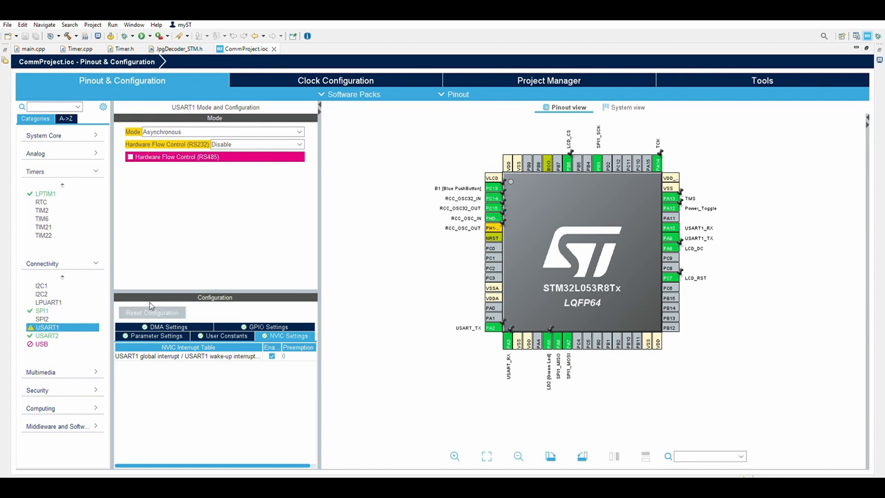
pyautogui.moveTo(336, 269)
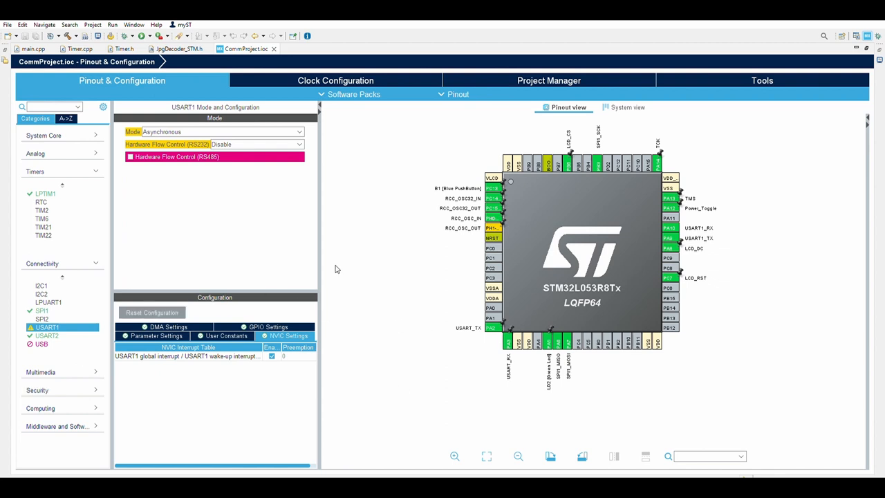
pyautogui.moveTo(259, 423)
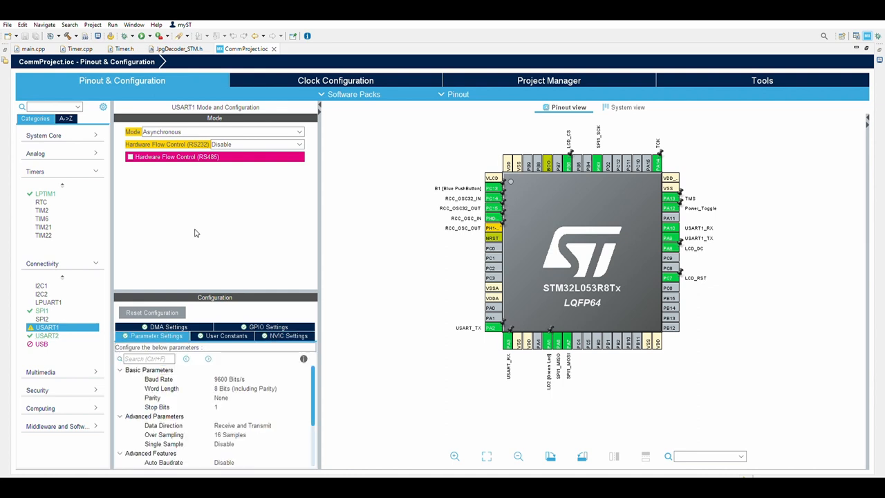
# Step: Bring up LPTIM1 under Timers, showing its Div1 prescaler and Software Trigger source
pyautogui.click(45, 193)
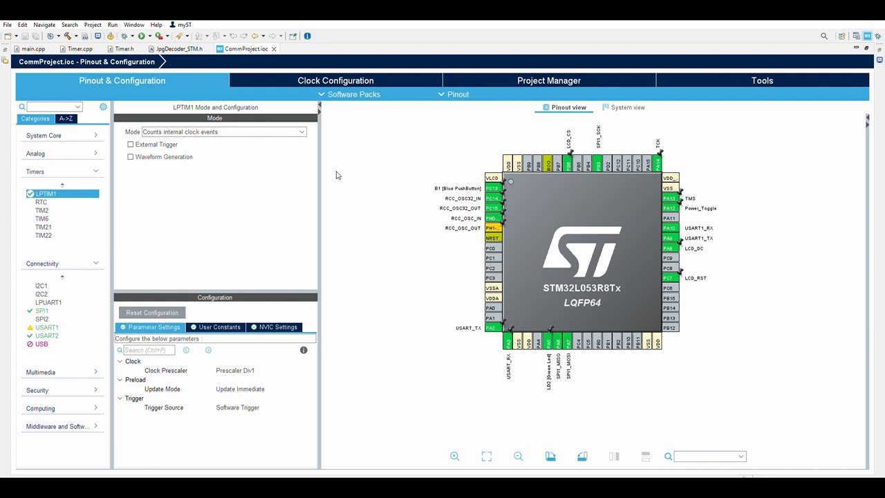
pyautogui.moveTo(284, 338)
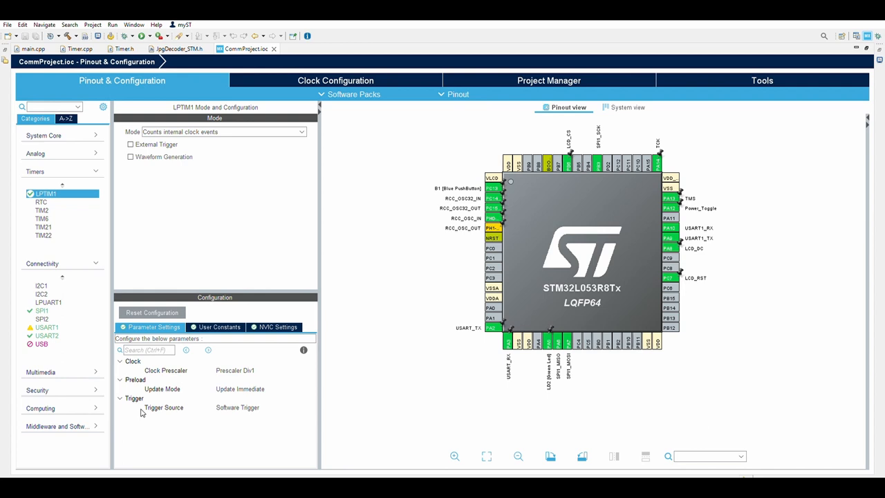
pyautogui.moveTo(327, 197)
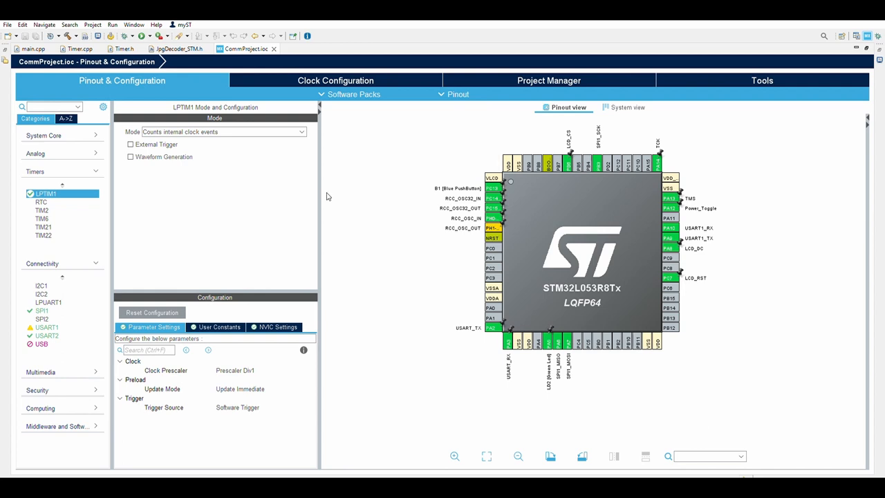
pyautogui.moveTo(255, 73)
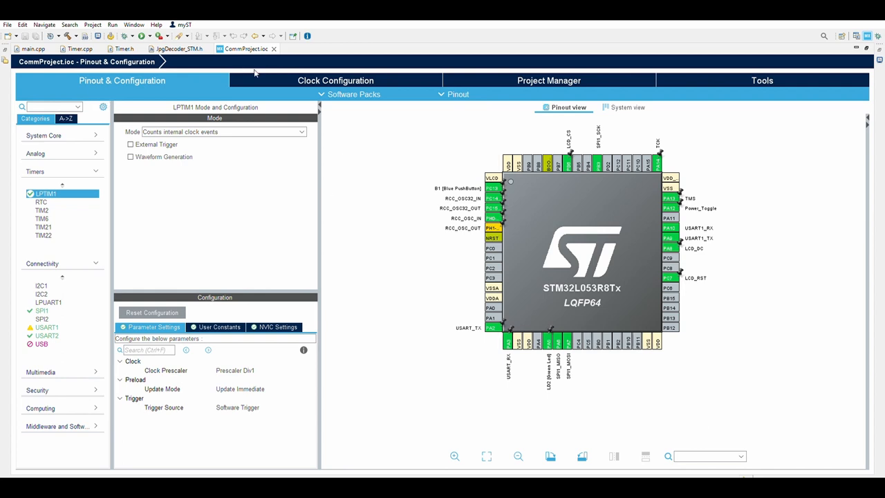
# Step: Show the Clock Configuration tree with the 2.097 MHz system clock and 0.037 MHz LPTIM clock
pyautogui.click(335, 80)
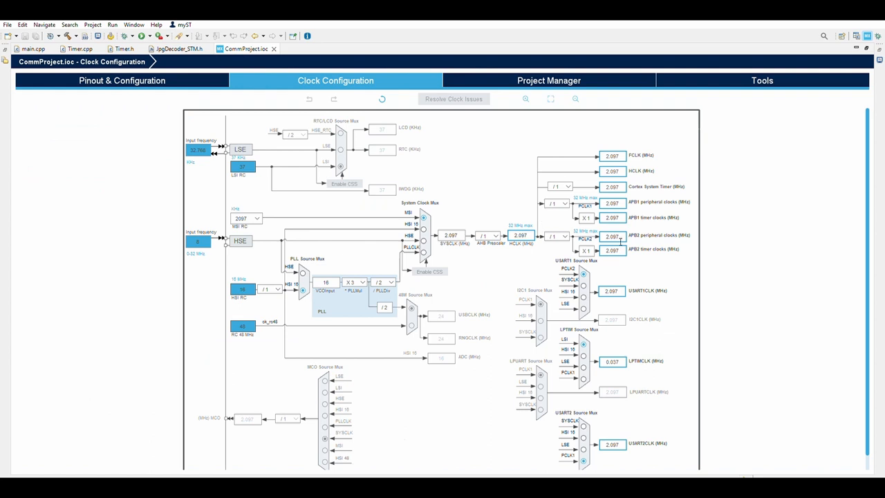
pyautogui.moveTo(405, 395)
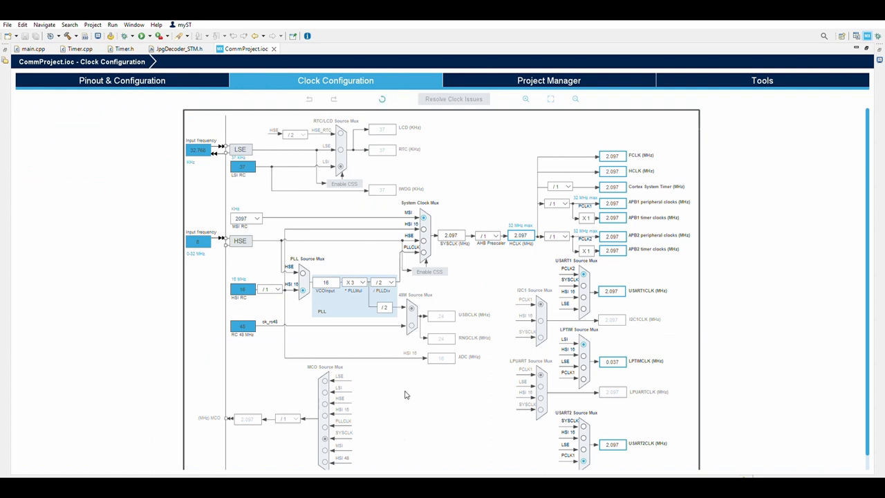
pyautogui.moveTo(220, 247)
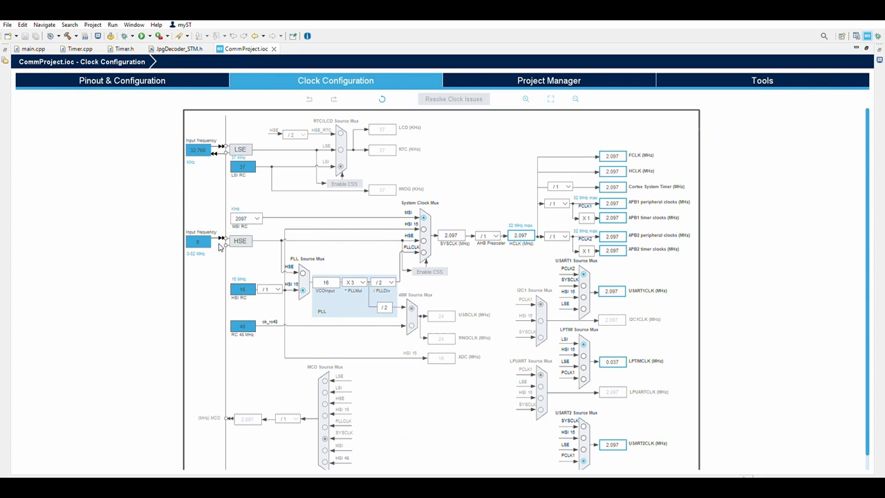
pyautogui.moveTo(282, 251)
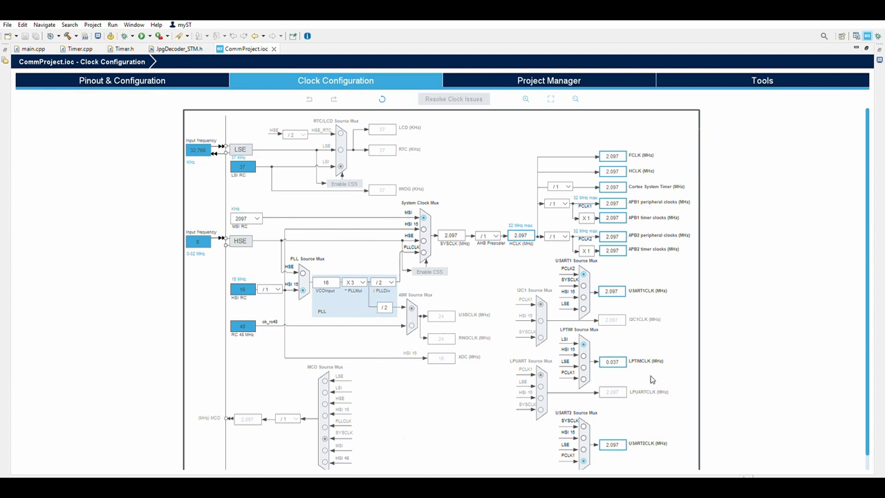
pyautogui.moveTo(629, 353)
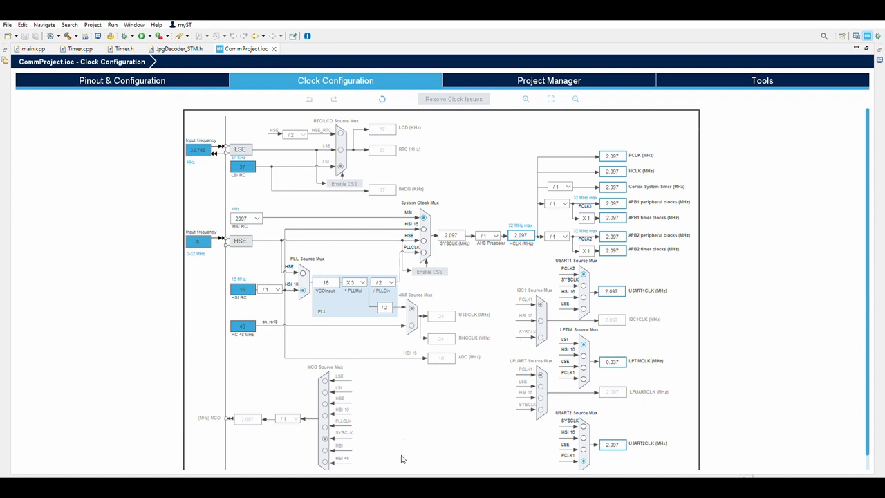
pyautogui.moveTo(424, 222)
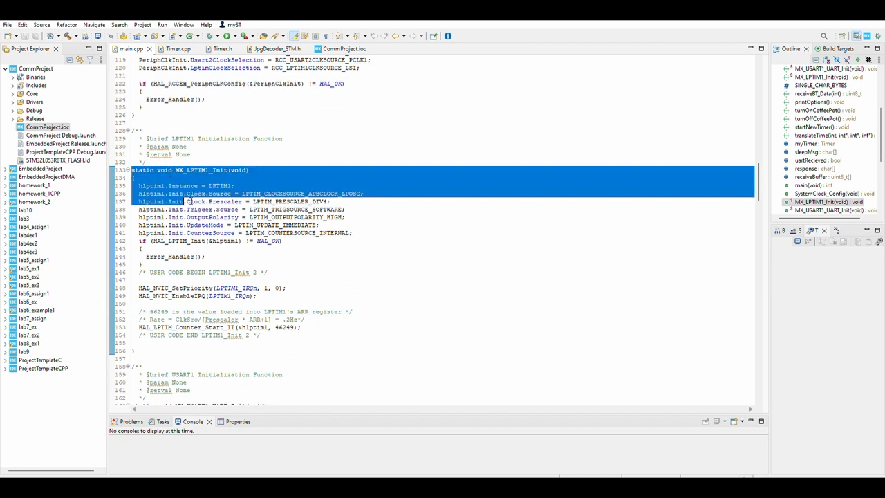
# Step: Highlight MX_LPTIM1_Init and mark its LPTIM1 configuration statements
pyautogui.click(261, 343)
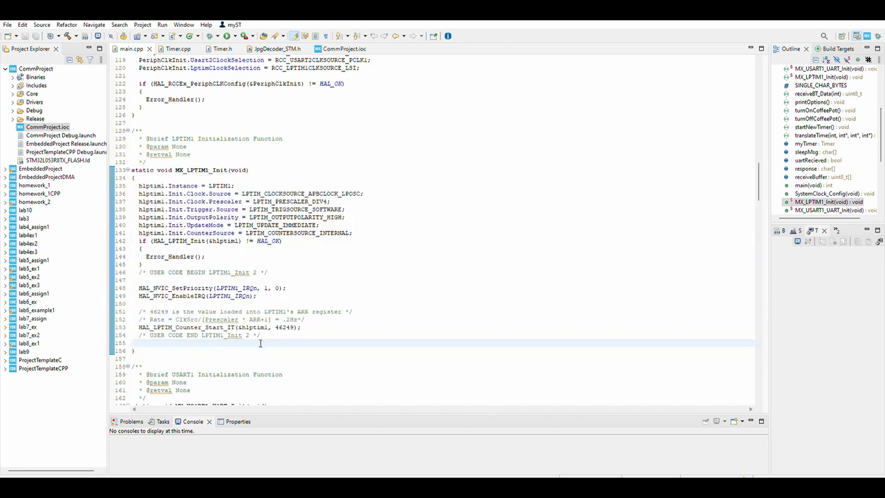
pyautogui.doubleClick(203, 170)
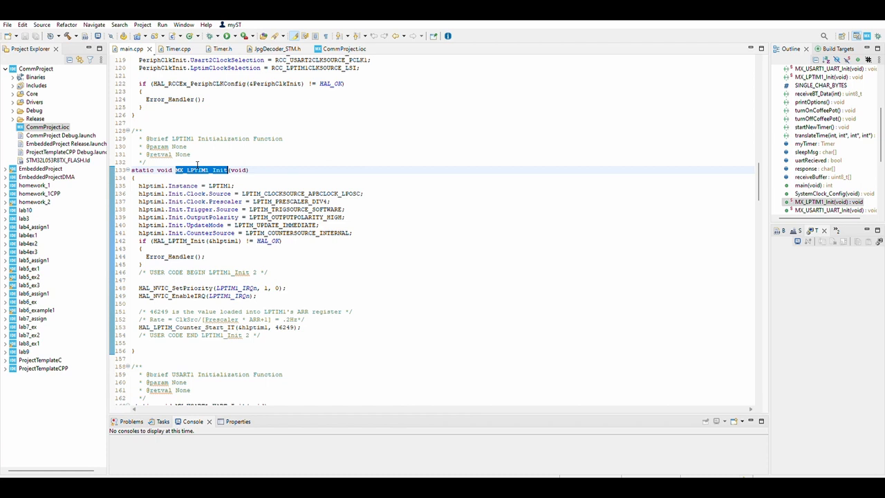
pyautogui.moveTo(138, 185); pyautogui.dragTo(205, 257)
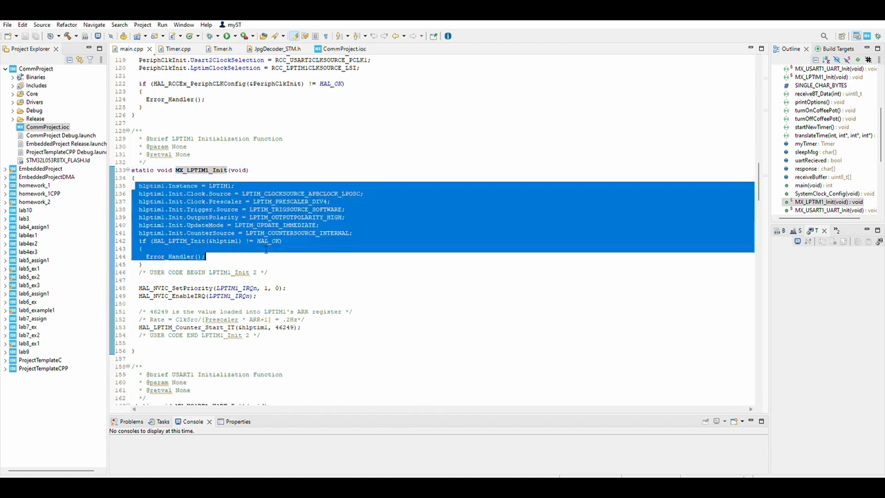
pyautogui.click(371, 225)
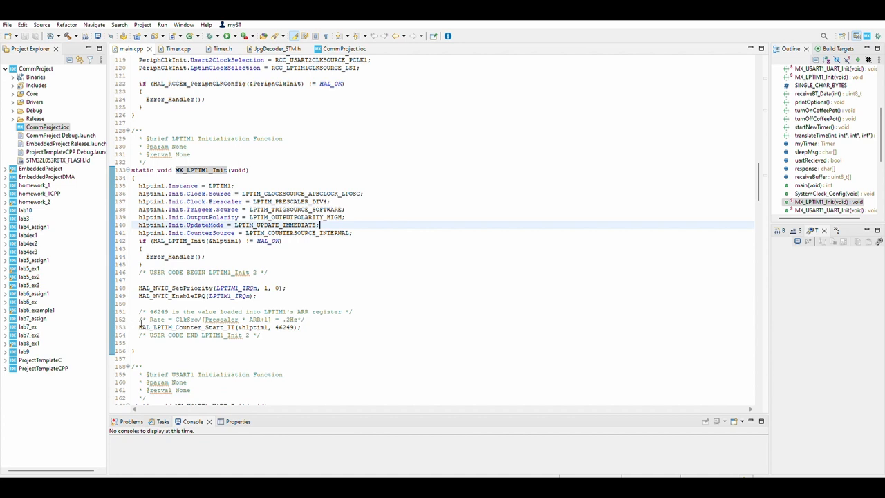
# Step: Highlight the rate formula comment and the 46249 reload value
pyautogui.doubleClick(186, 326)
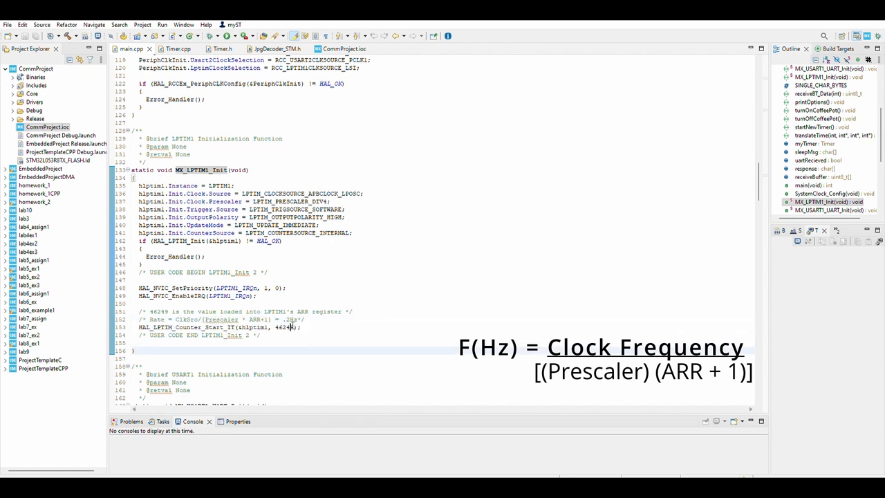
pyautogui.doubleClick(284, 327)
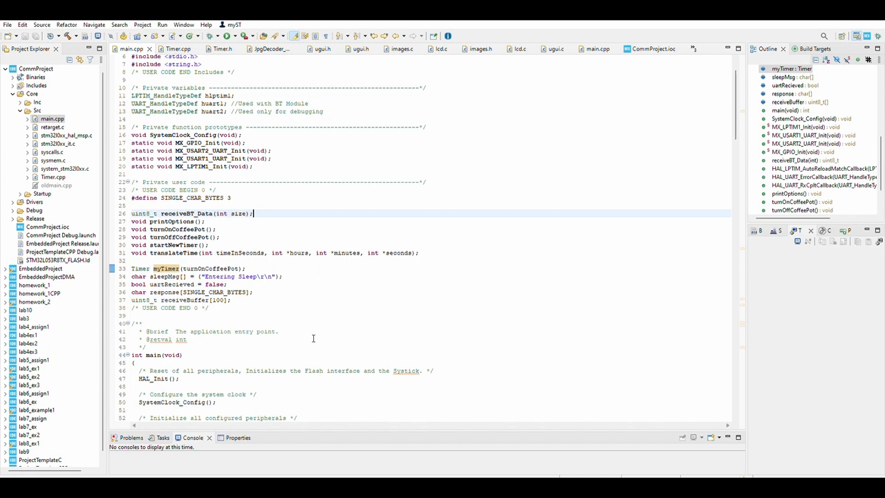
# Step: Highlight the turnOnCoffeePot callback in the myTimer line and jump to the Timer.h header
pyautogui.click(330, 276)
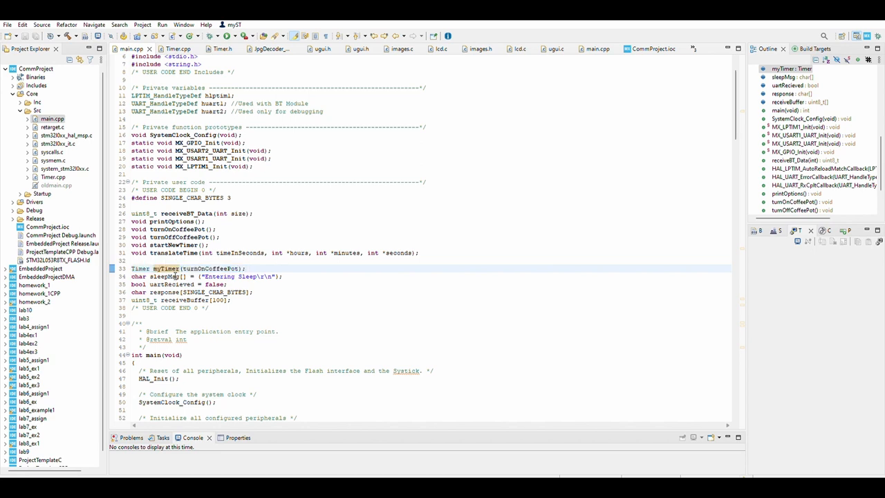
pyautogui.doubleClick(212, 268)
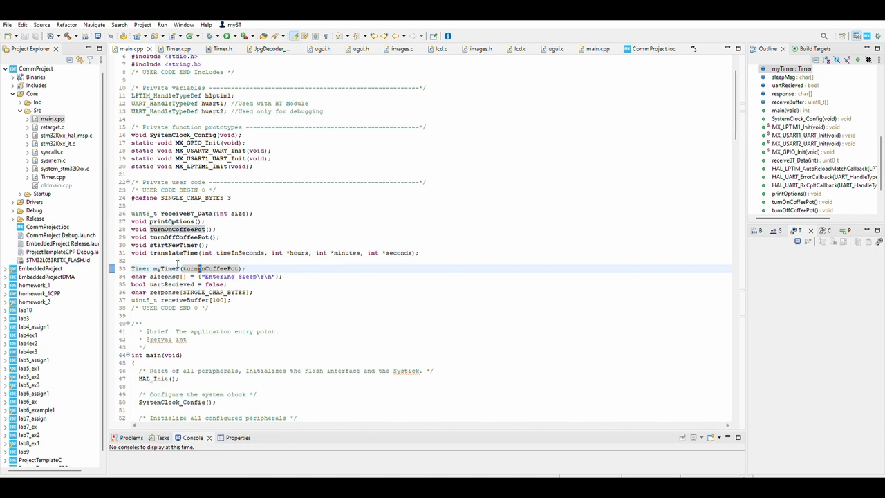
pyautogui.click(222, 49)
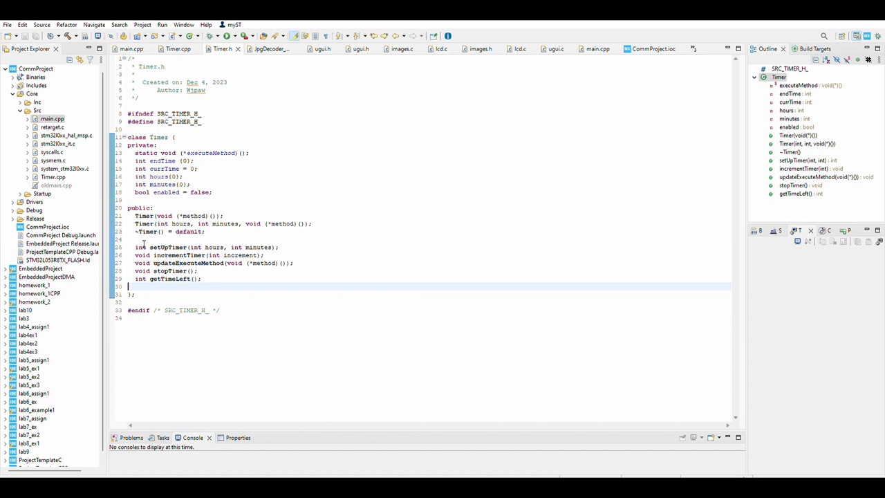
# Step: Point out the Timer constructor and updateExecuteMethod declarations, then view Timer.cpp's implementation
pyautogui.click(312, 223)
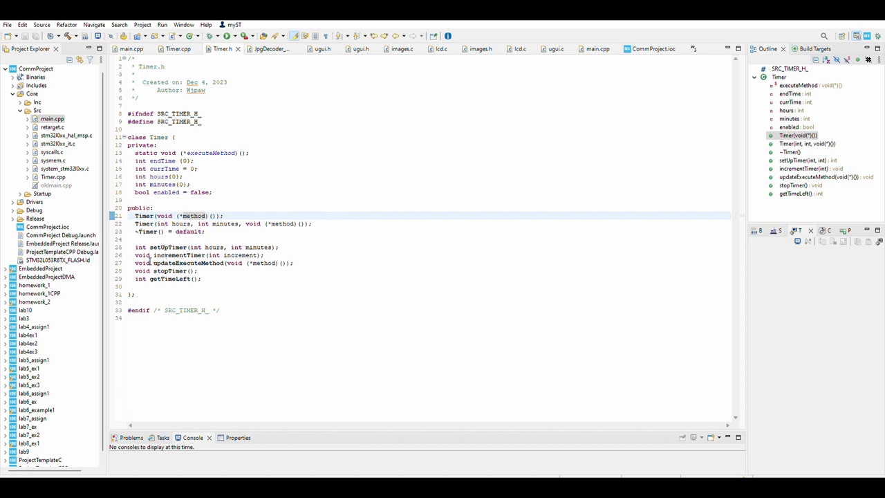
pyautogui.click(194, 263)
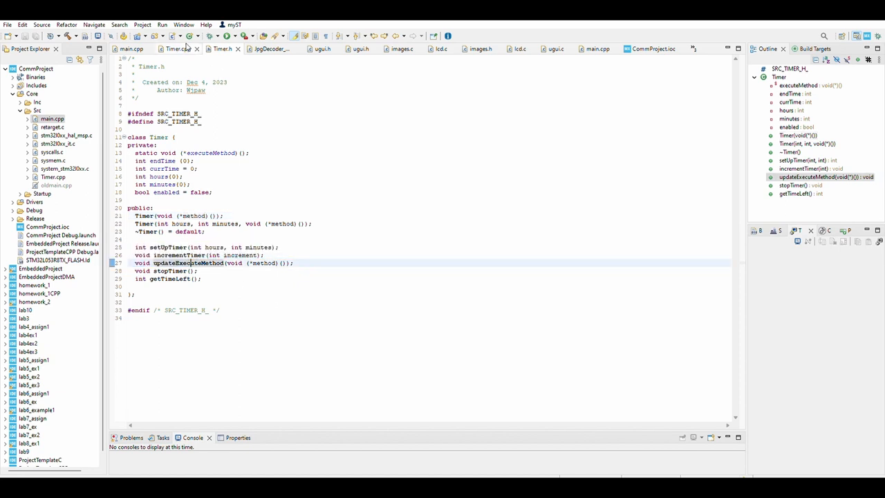
pyautogui.click(177, 48)
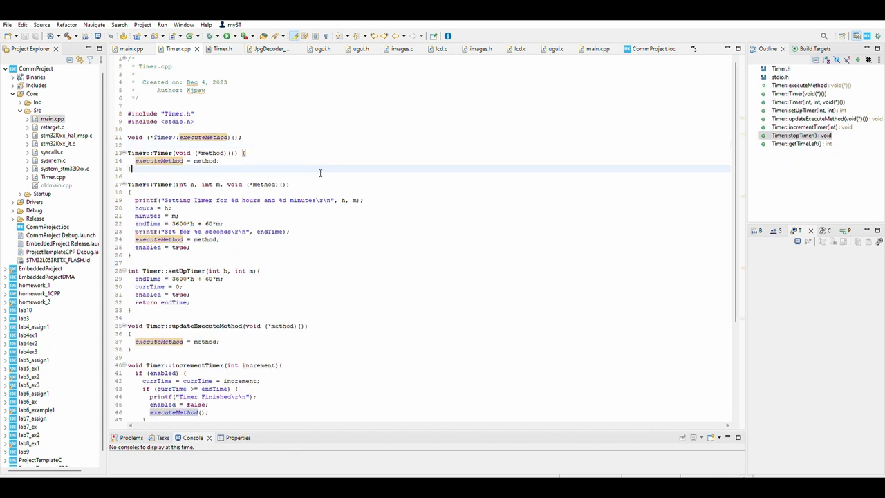
pyautogui.scroll(-3)
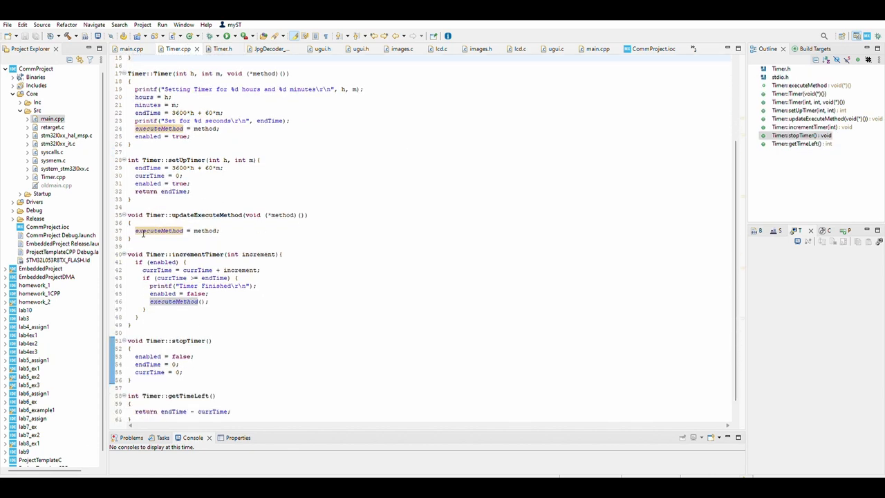
# Step: Highlight uses of the increment parameter and executeMethod, then return to main.cpp
pyautogui.doubleClick(190, 254)
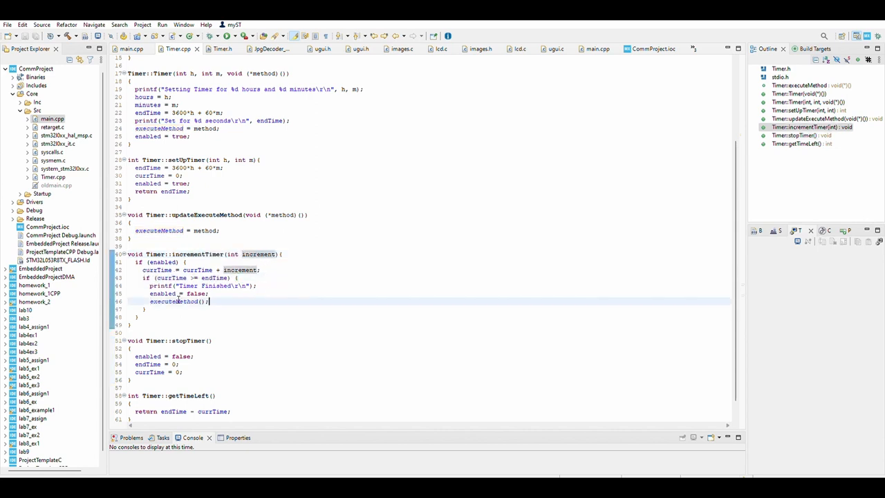
pyautogui.doubleClick(173, 301)
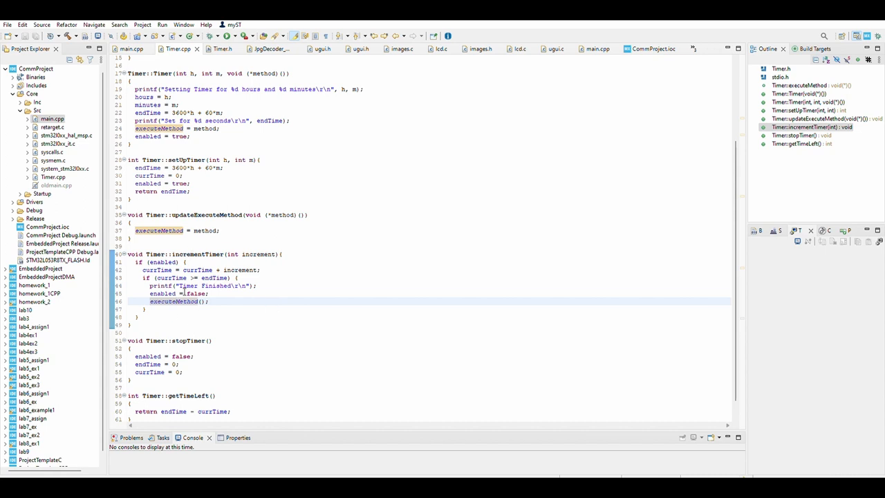
pyautogui.scroll(3)
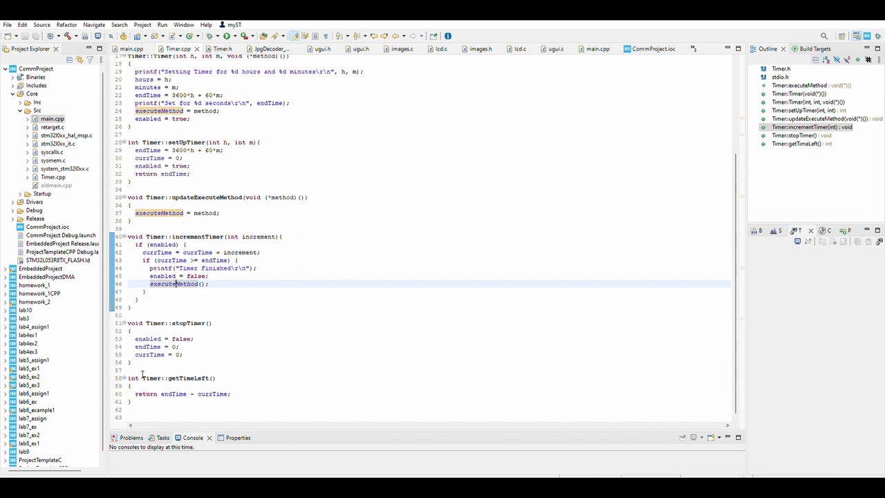
pyautogui.click(127, 49)
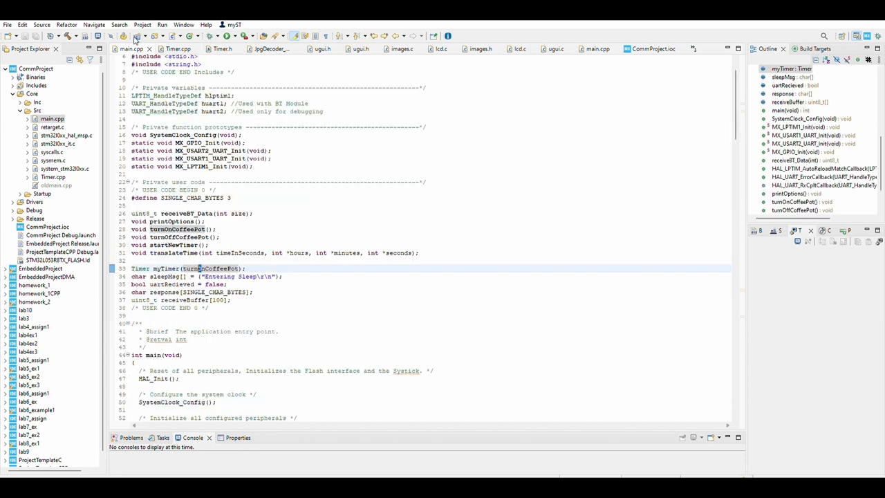
# Step: Scroll main.cpp down past the init functions to HAL_UART_RxCpltCallback and printOptions
pyautogui.scroll(-3)
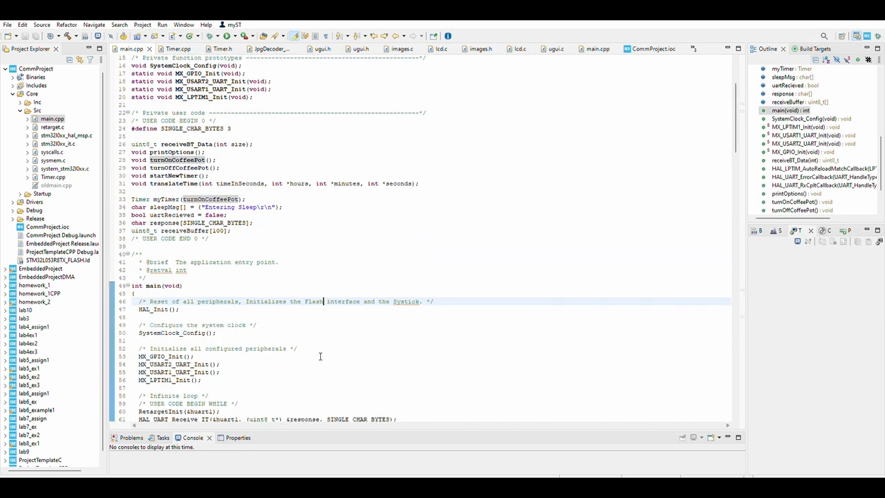
pyautogui.scroll(-3)
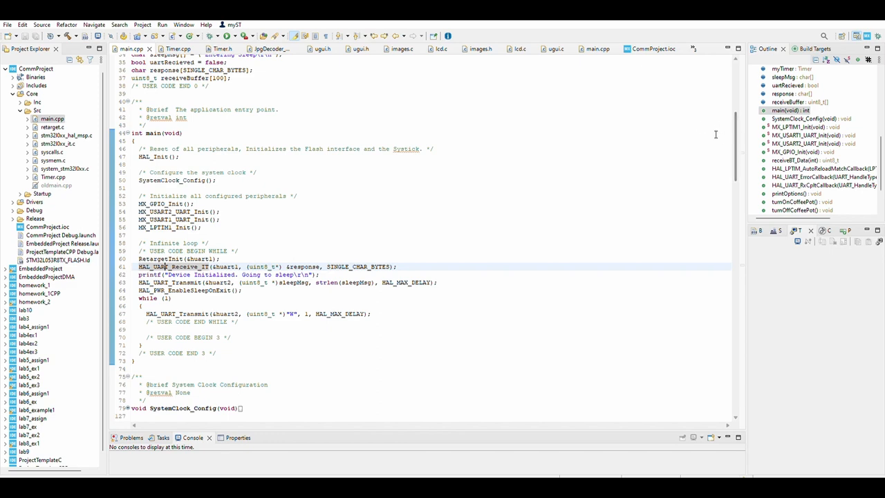
pyautogui.scroll(-3)
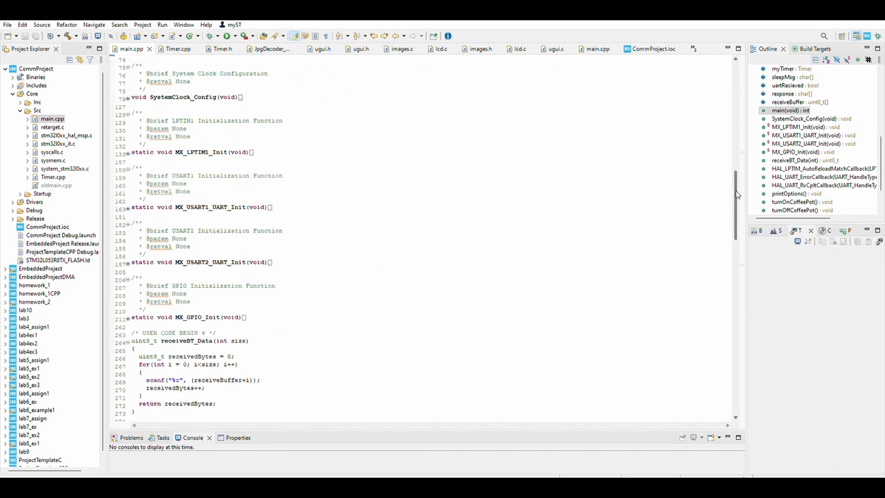
pyautogui.scroll(-3)
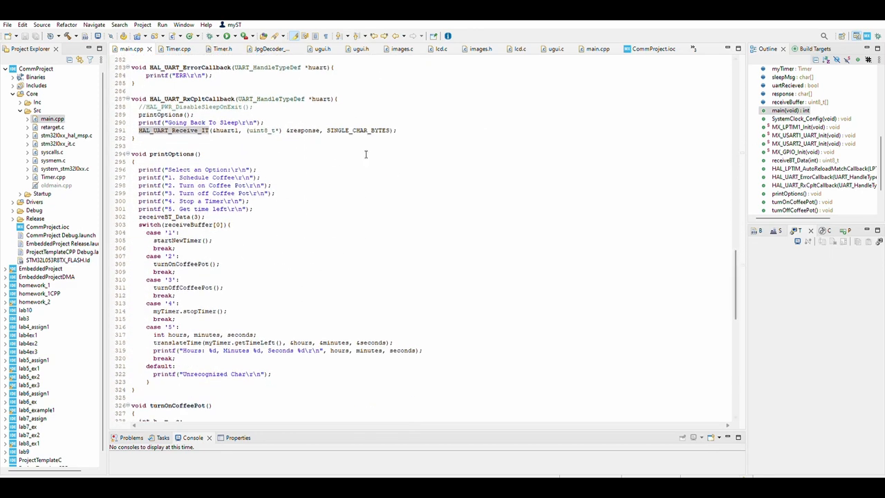
pyautogui.scroll(3)
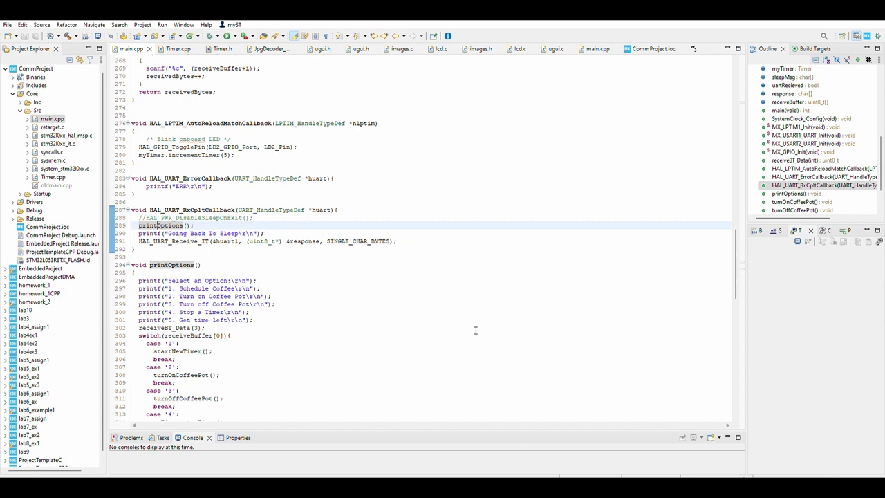
pyautogui.scroll(-3)
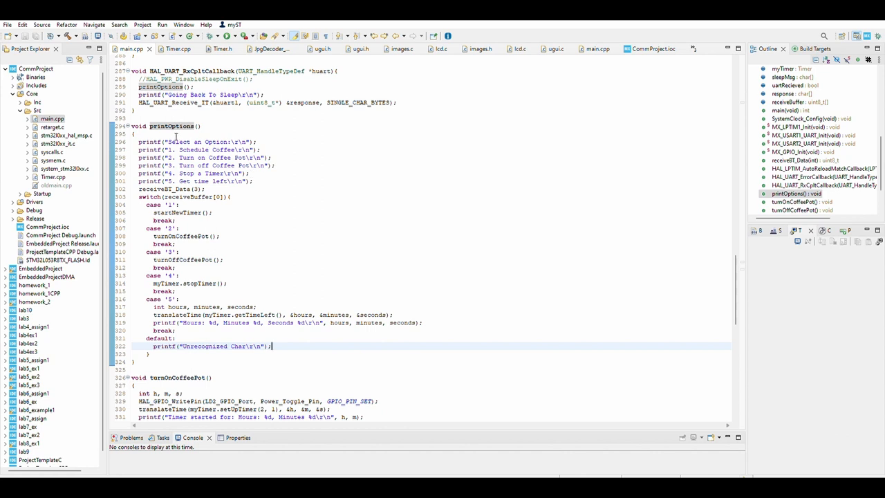
pyautogui.moveTo(399, 247)
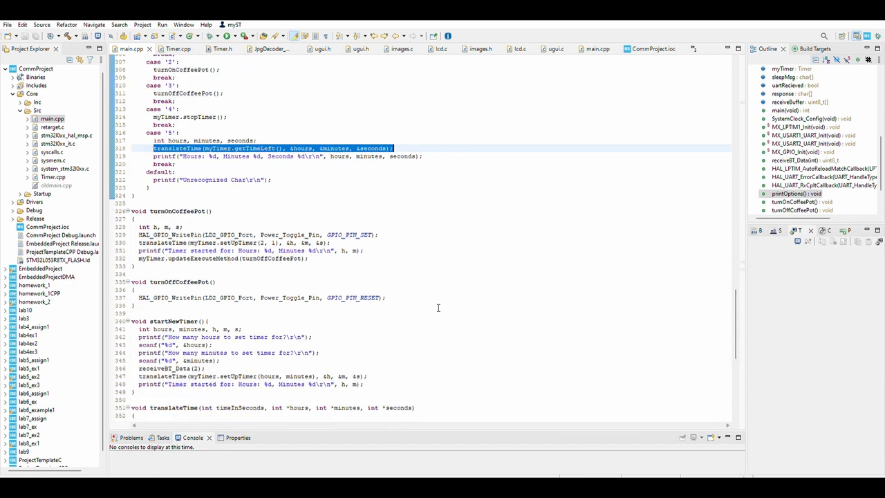
pyautogui.scroll(3)
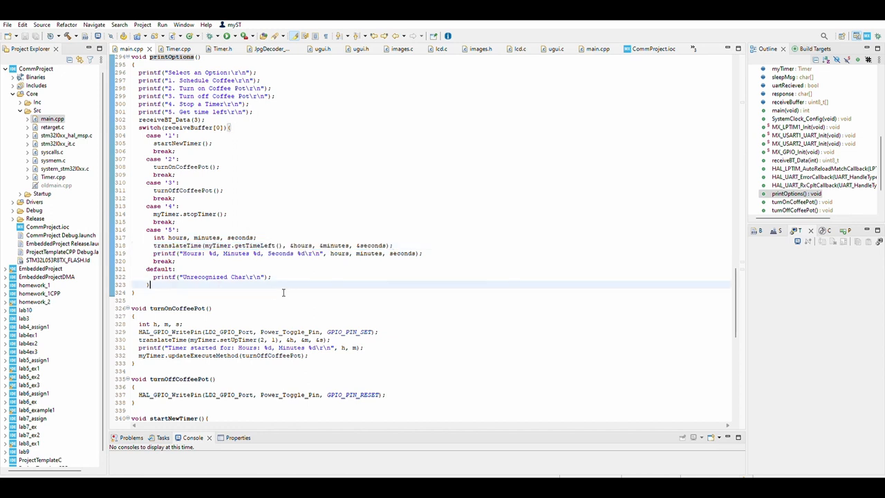
pyautogui.scroll(3)
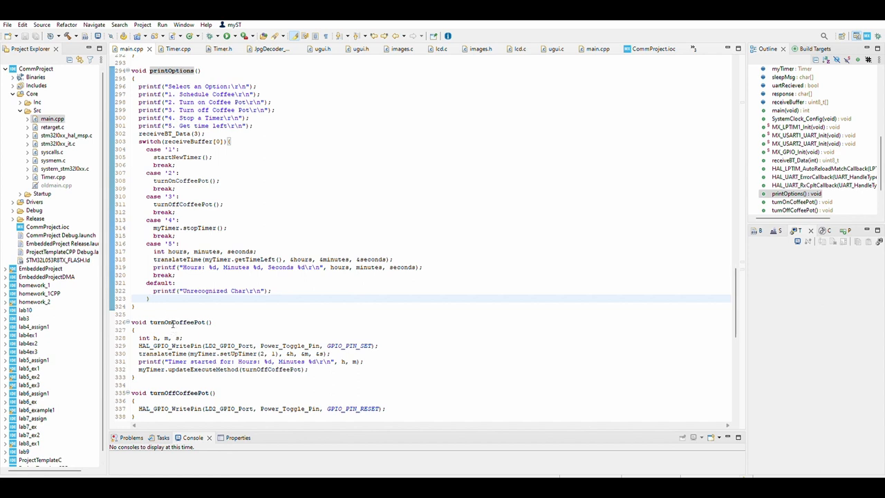
pyautogui.scroll(-3)
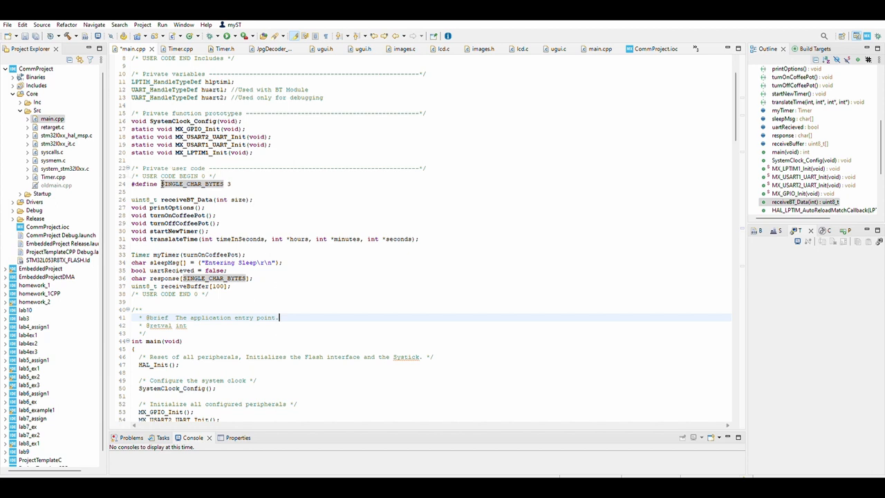
pyautogui.moveTo(164, 183)
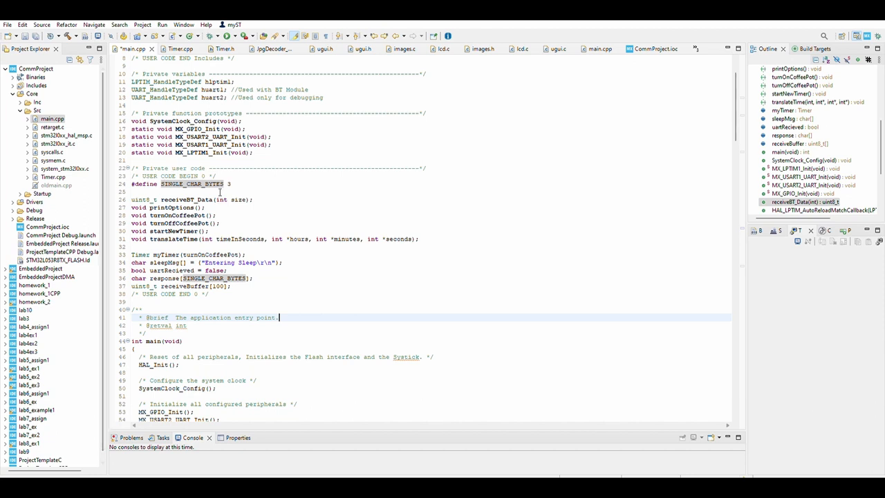
pyautogui.moveTo(383, 285)
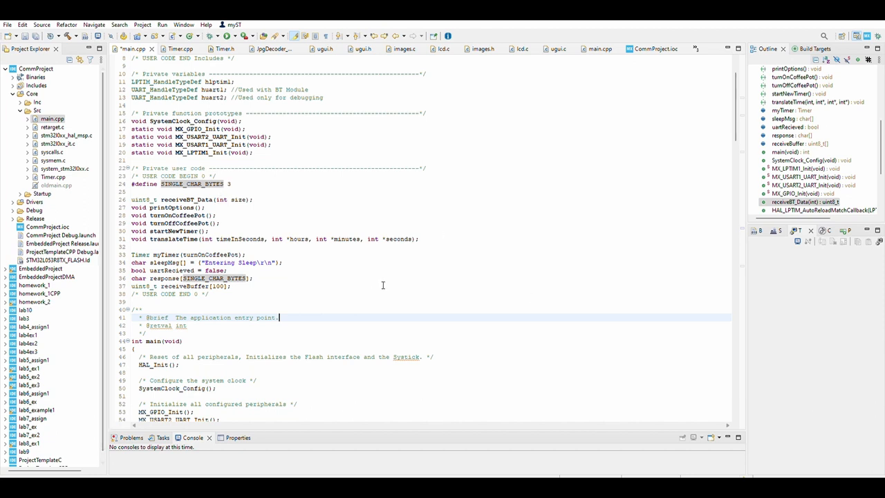
# Step: Review the uartRecieved flag and SINGLE_CHAR_BYTES globals, then scroll to the commented receiveBT_Data function
pyautogui.scroll(-3)
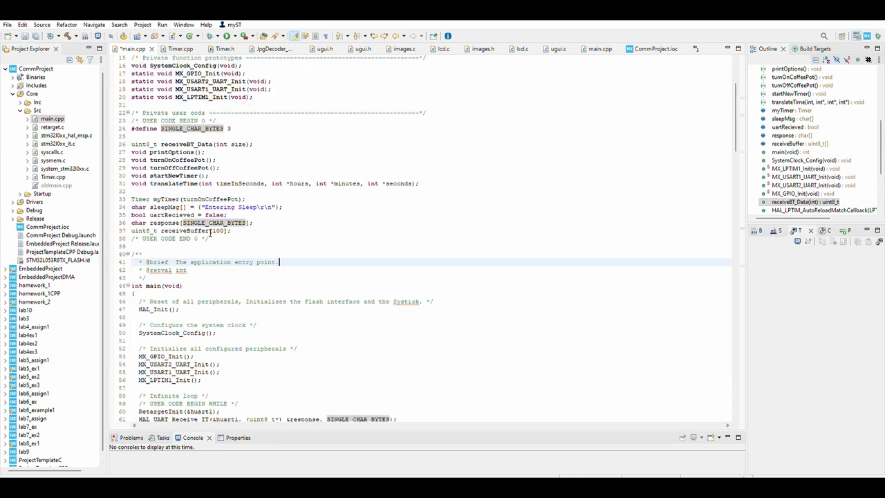
pyautogui.scroll(-3)
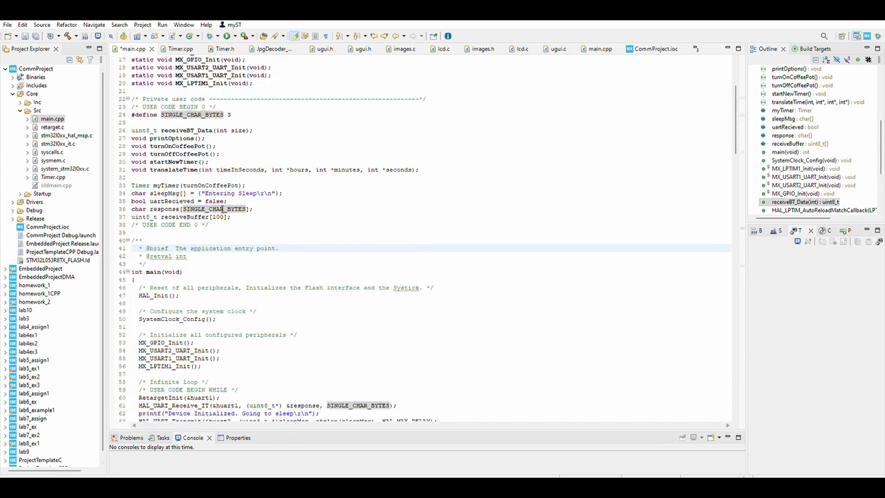
pyautogui.click(220, 200)
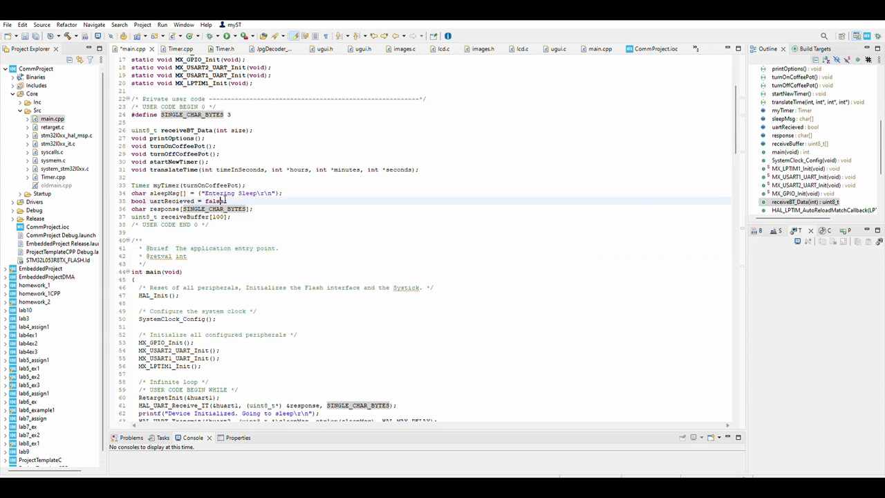
pyautogui.doubleClick(213, 208)
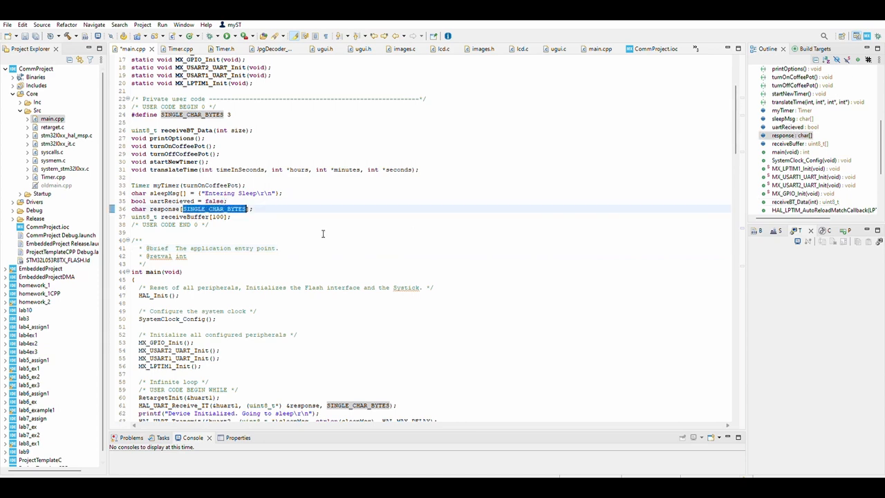
pyautogui.scroll(-3)
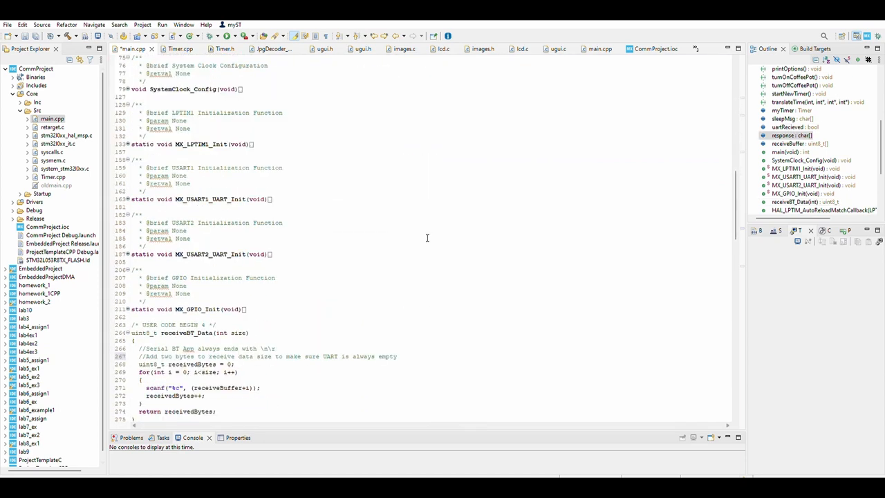
pyautogui.scroll(-3)
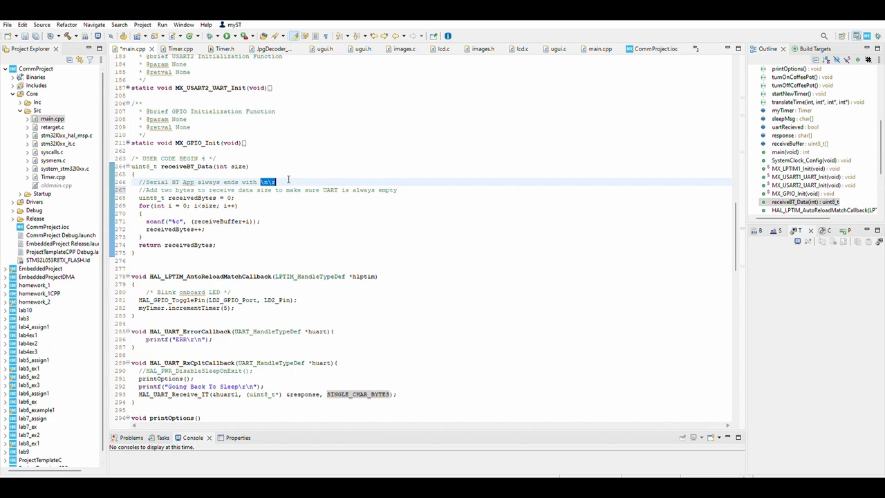
# Step: Scroll through main(), printOptions and the coffee-pot functions down to startNewTimer
pyautogui.scroll(3)
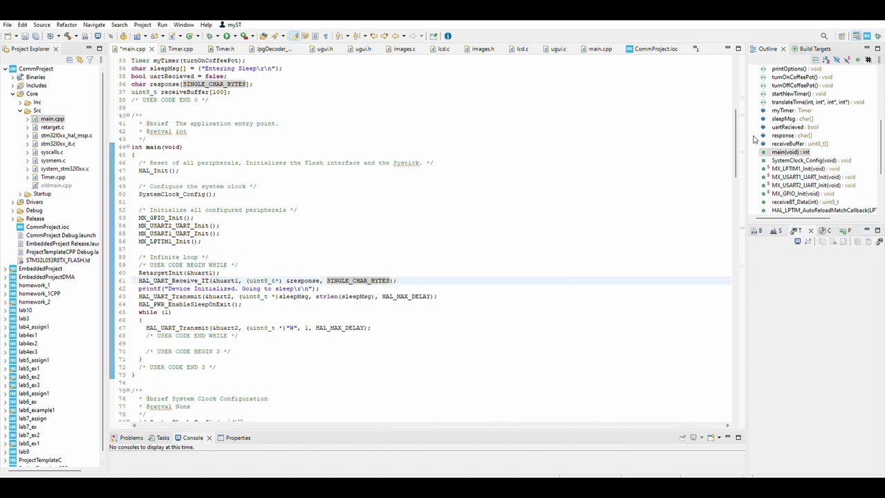
pyautogui.scroll(-3)
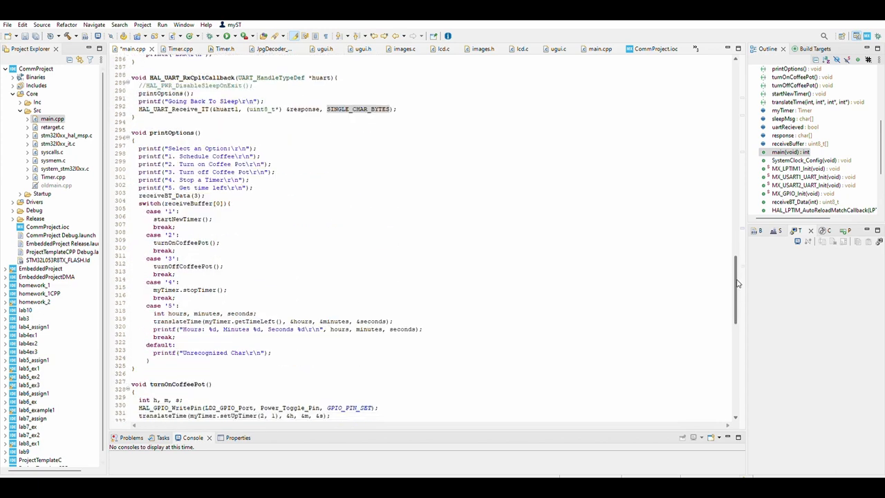
pyautogui.scroll(3)
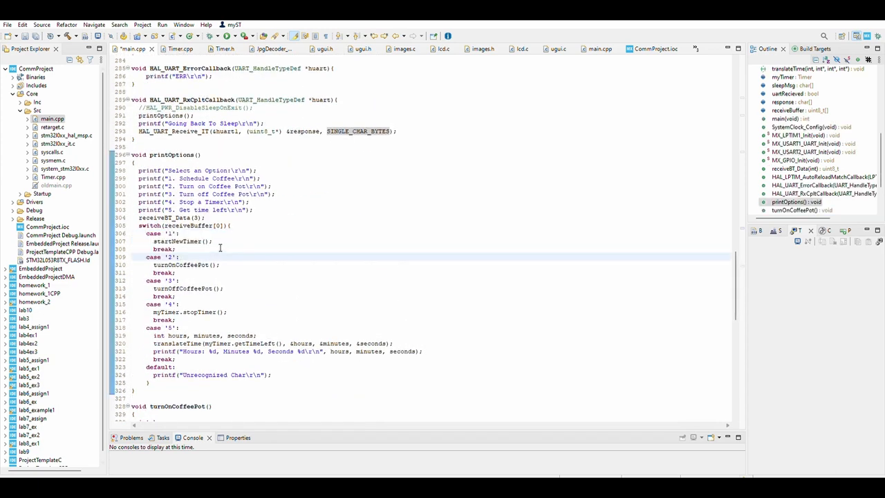
pyautogui.scroll(-3)
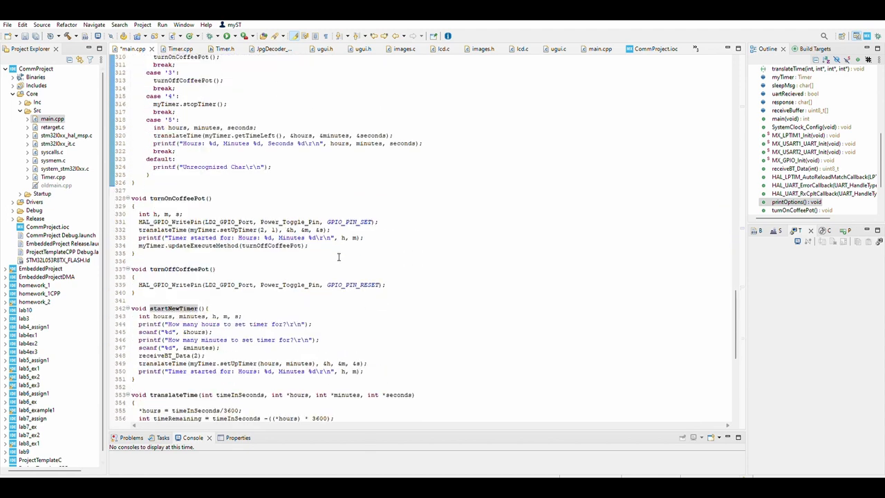
pyautogui.scroll(-3)
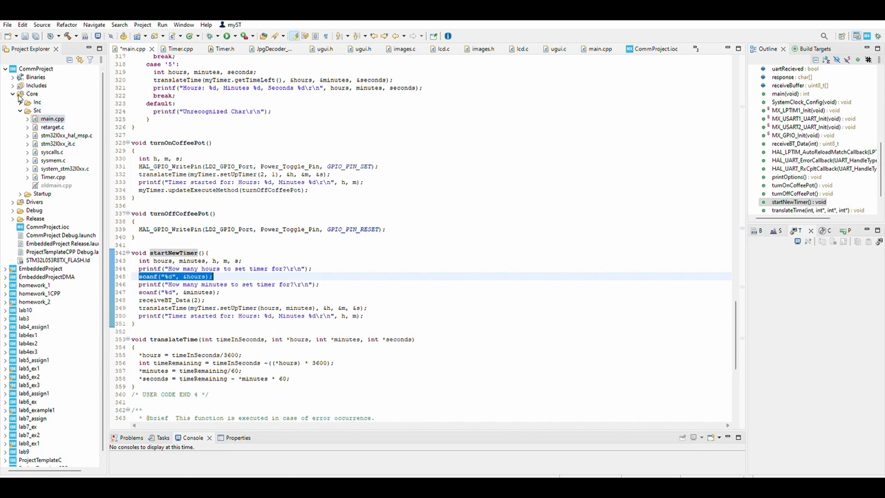
# Step: Expand the Inc header folder in Project Explorer and scroll back up to receiveBT_Data
pyautogui.click(21, 102)
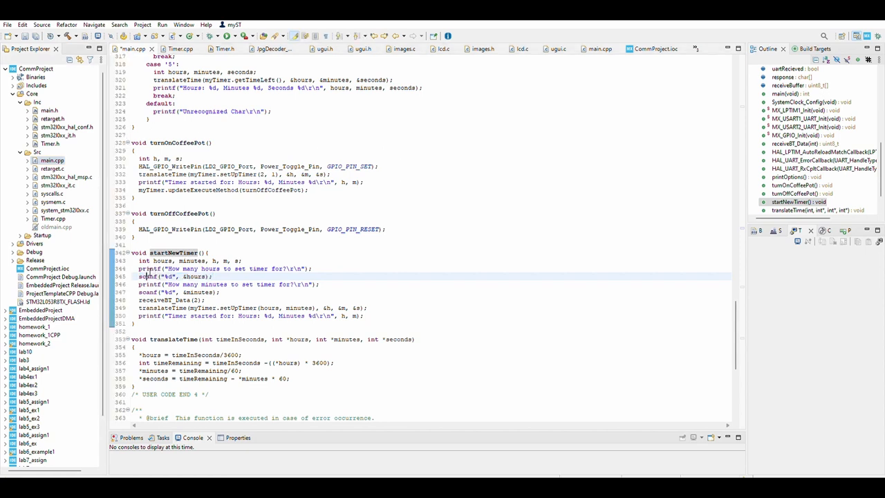
pyautogui.moveTo(150, 272)
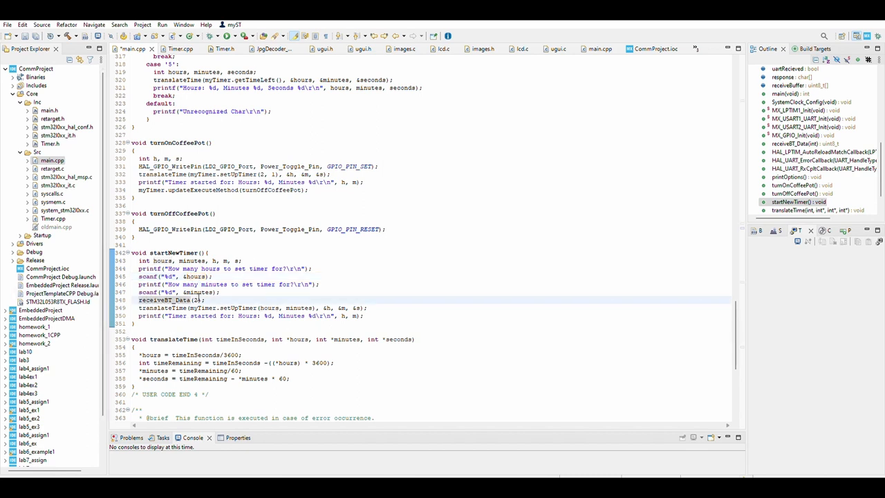
pyautogui.scroll(3)
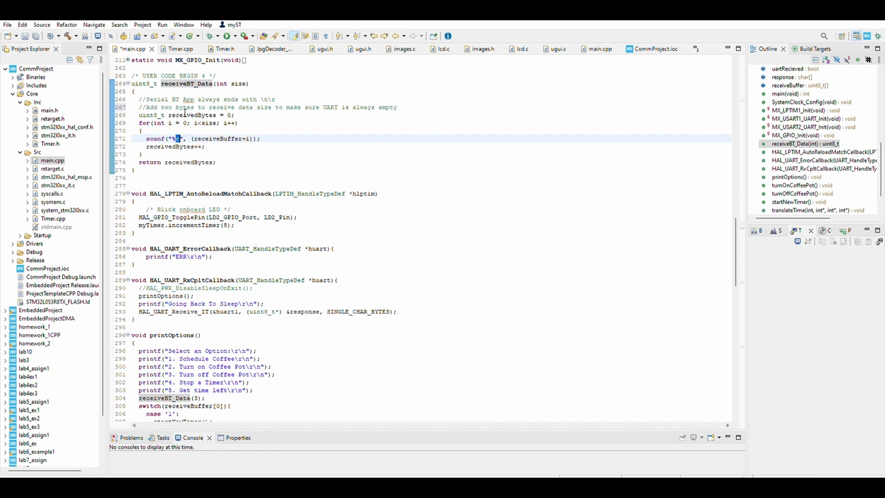
# Step: Expand MX_USART1_UART_Init and highlight its 9600 BaudRate setting
pyautogui.scroll(-3)
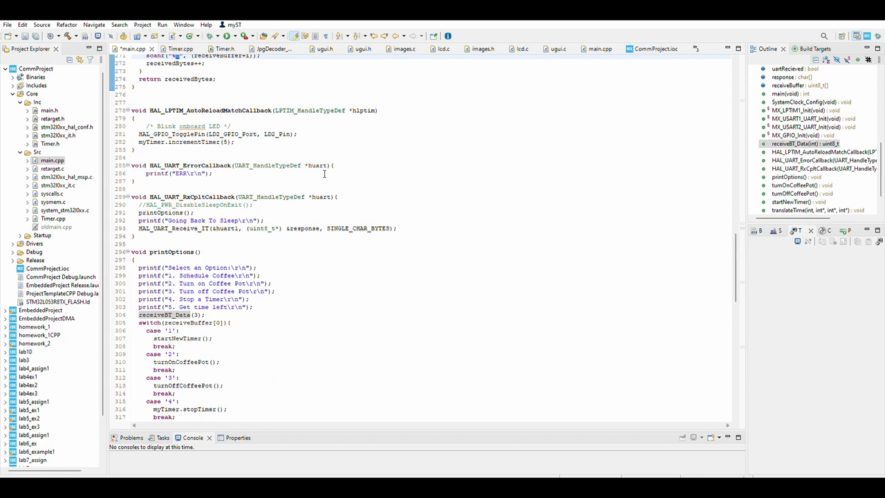
pyautogui.scroll(-3)
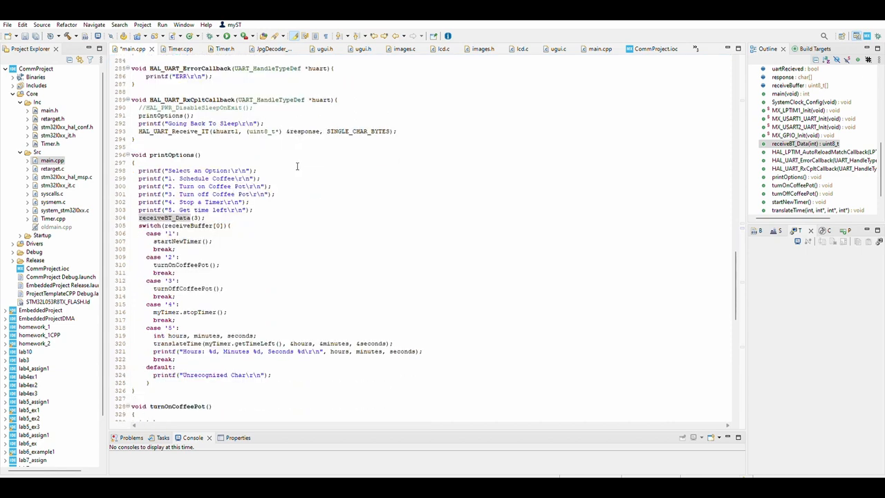
pyautogui.scroll(-3)
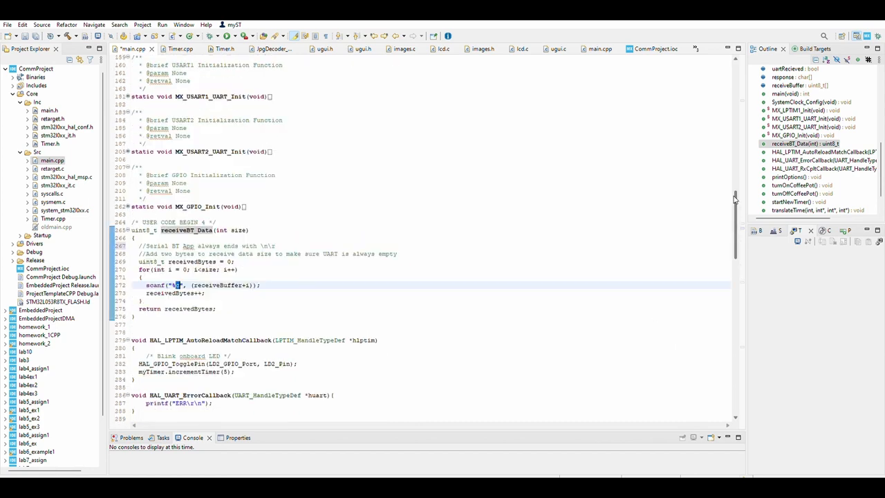
pyautogui.scroll(3)
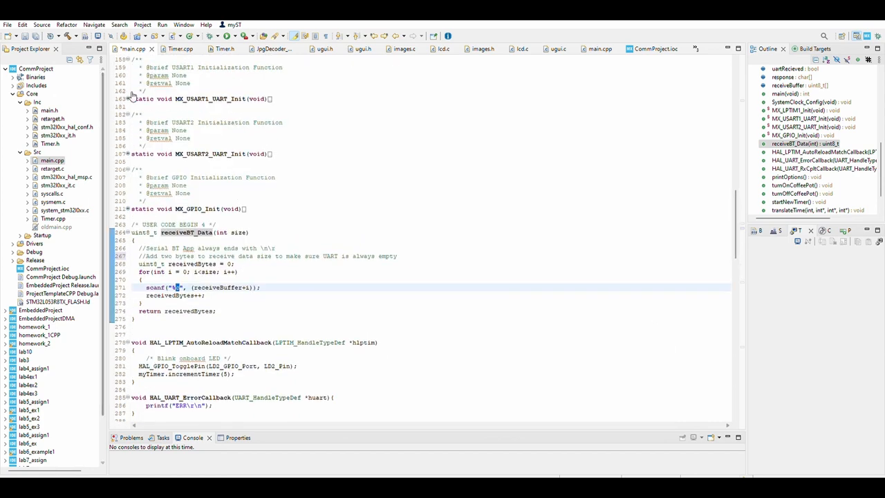
pyautogui.click(132, 99)
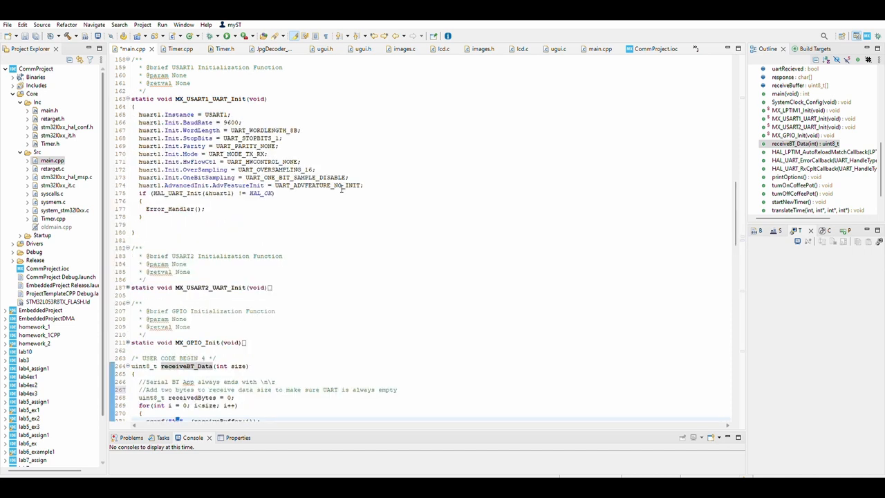
pyautogui.doubleClick(233, 122)
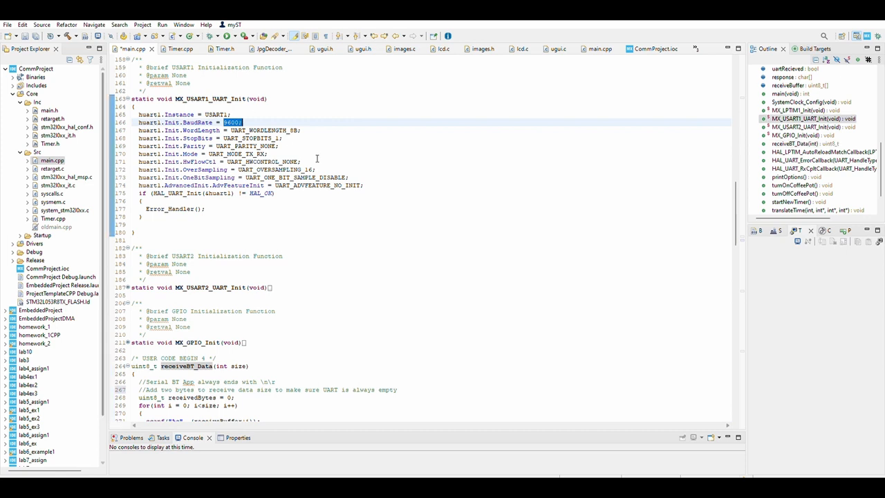